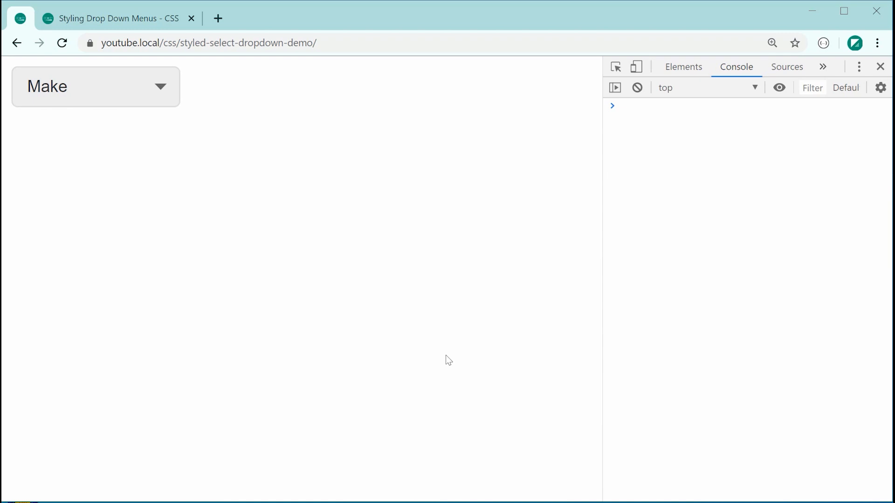
mouse_move(223, 154)
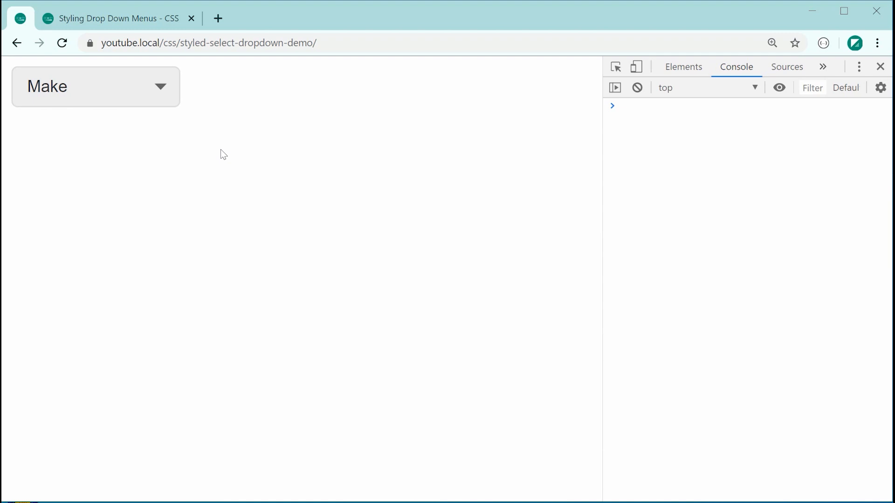
Step: Try the finished Make dropdown demo before switching to the bare index.html skeleton
left_click(95, 86)
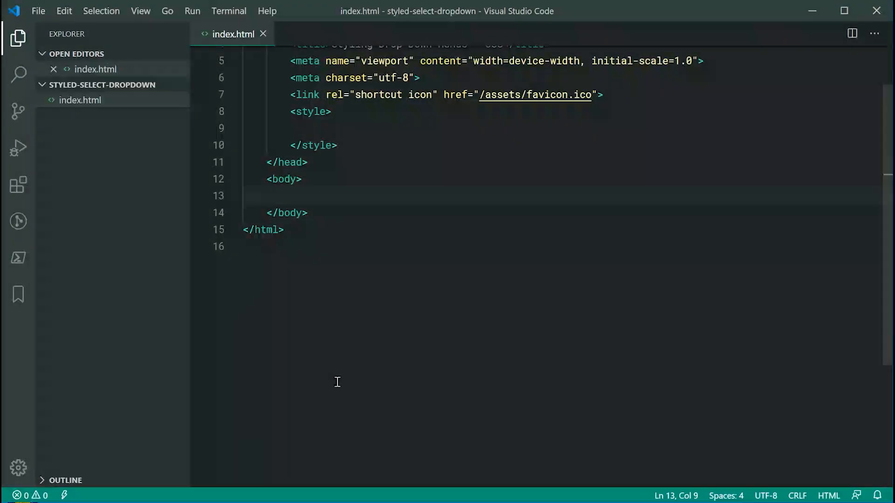
mouse_move(380, 313)
type("<select name=\"\" id=\"\"></select>")
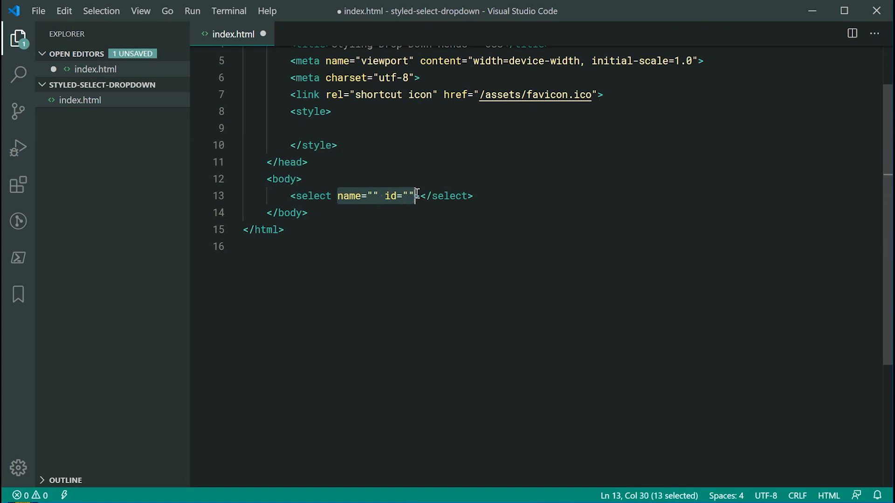
mouse_move(459, 242)
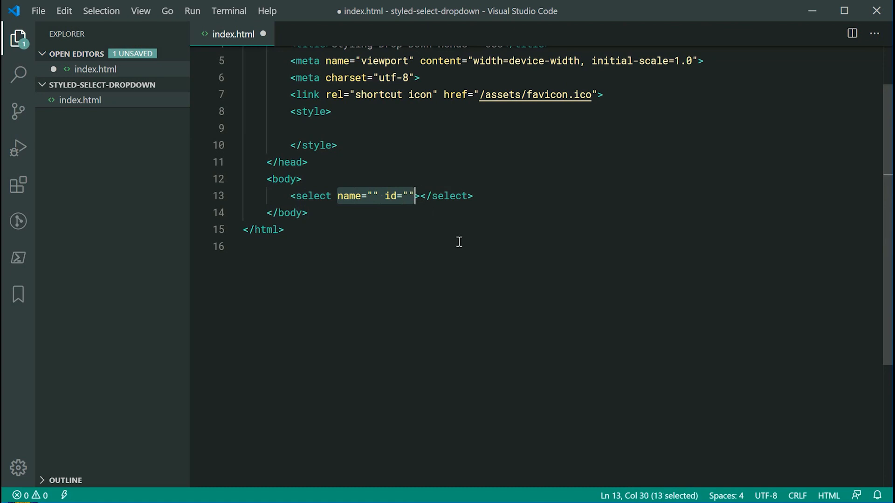
Step: Add a <select class="select"> element inside the body
key("Delete")
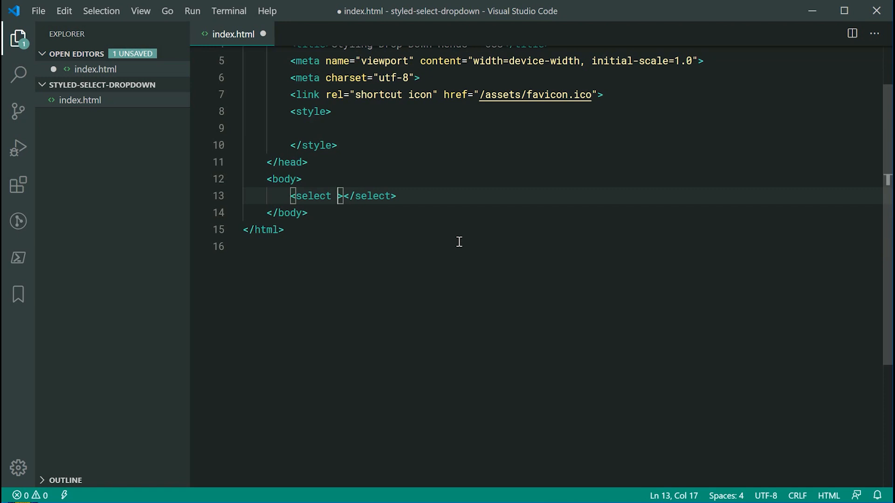
type("class=")
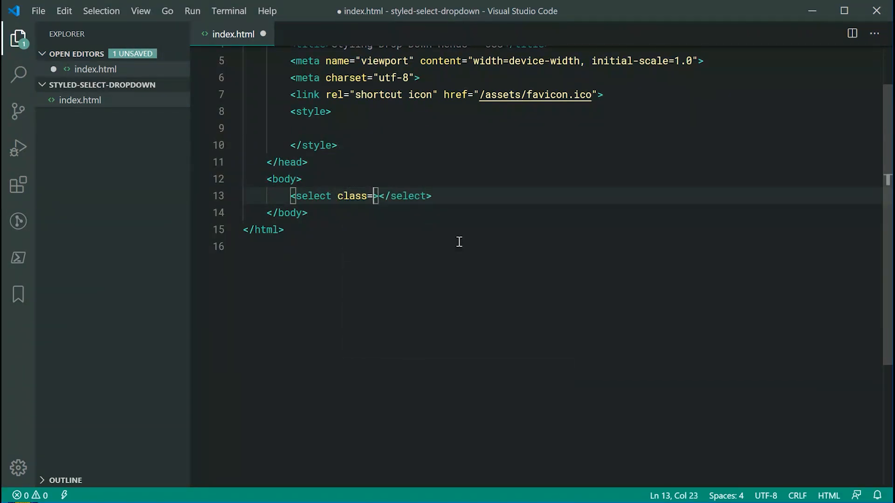
type("select\"")
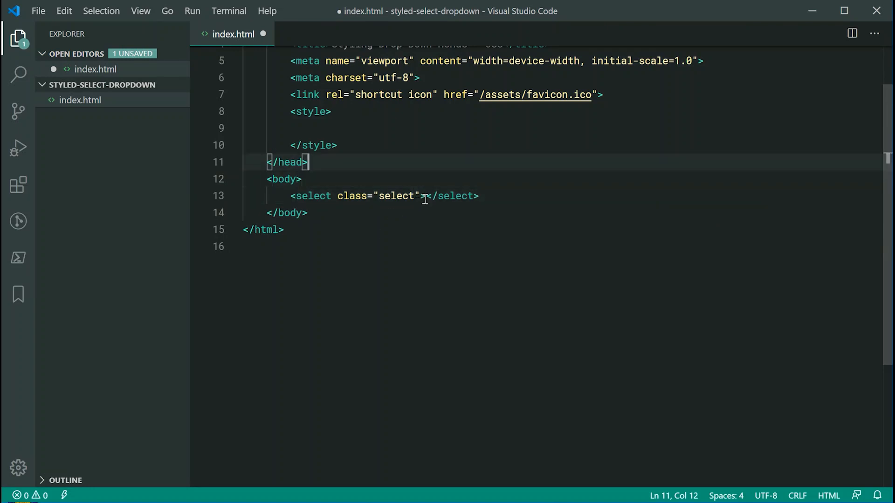
key("Enter")
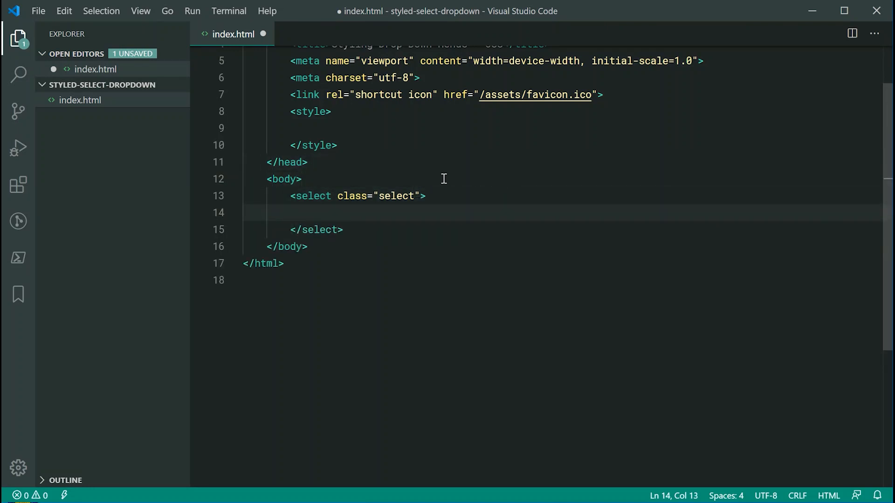
left_click(425, 196)
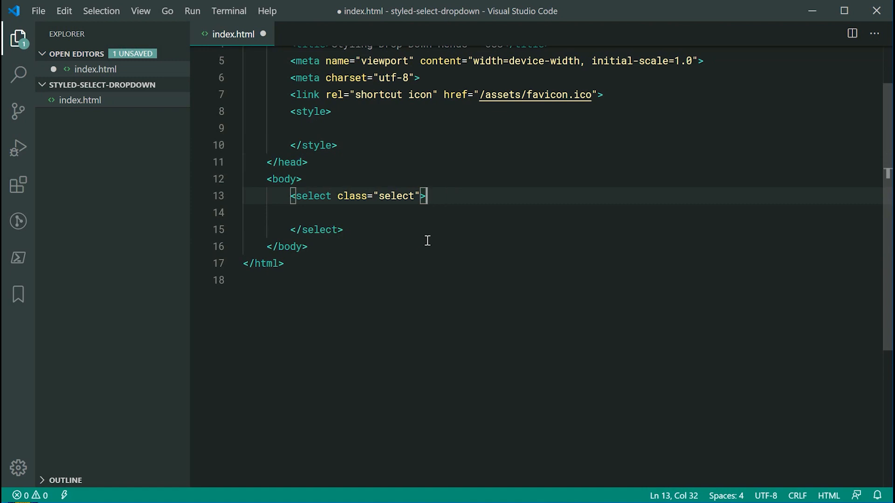
mouse_move(365, 222)
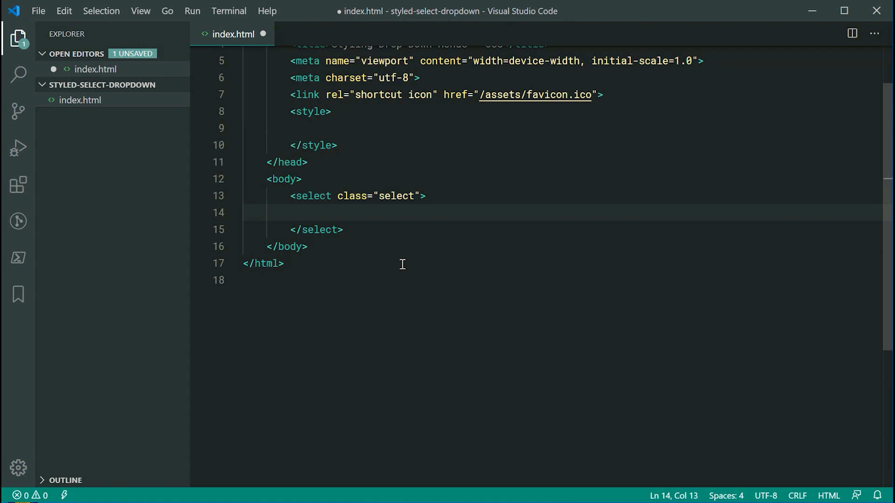
Step: Add a disabled, selected 'Make' placeholder option to the select
type("option value=\"\"></option>")
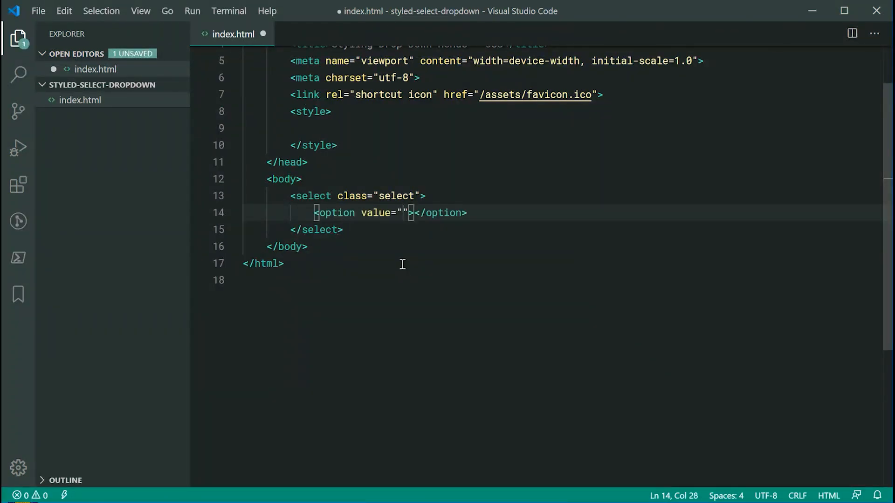
key("BackSpace")
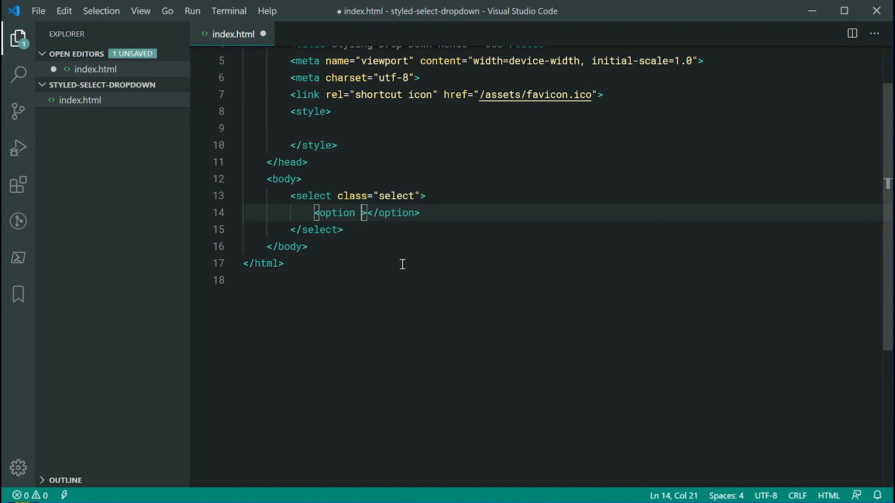
type("disabled sele")
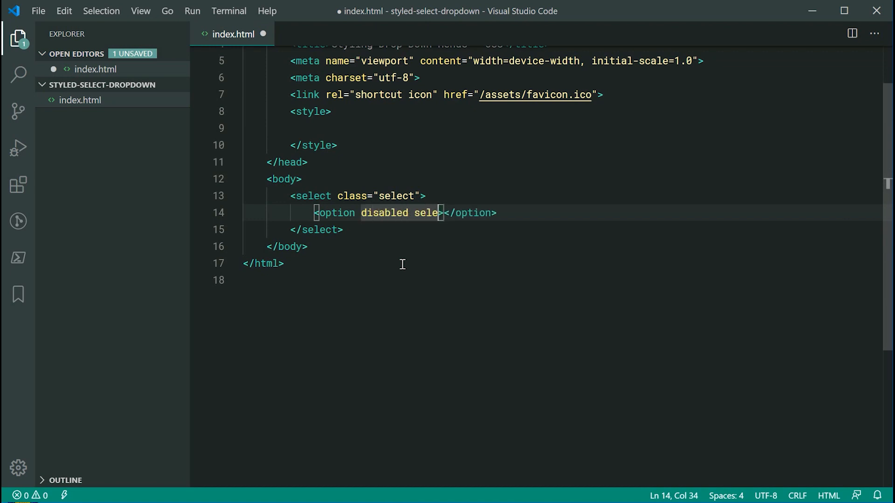
type("cted>")
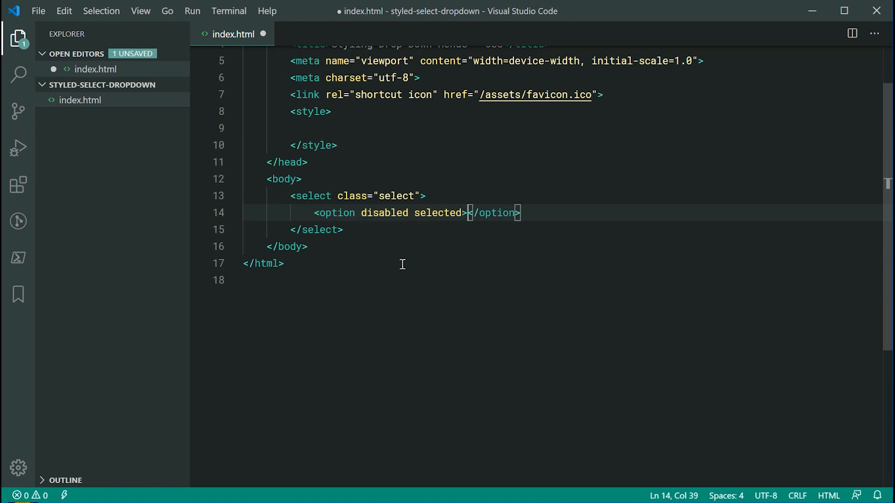
type("Make")
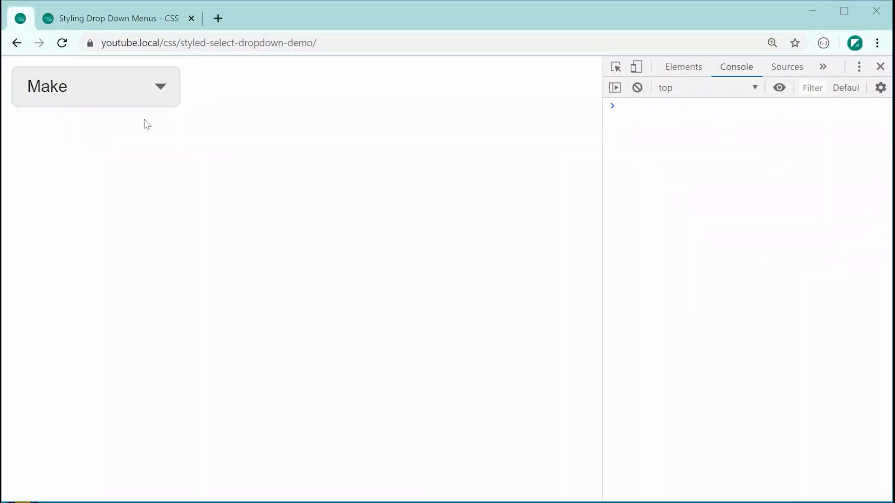
mouse_move(141, 135)
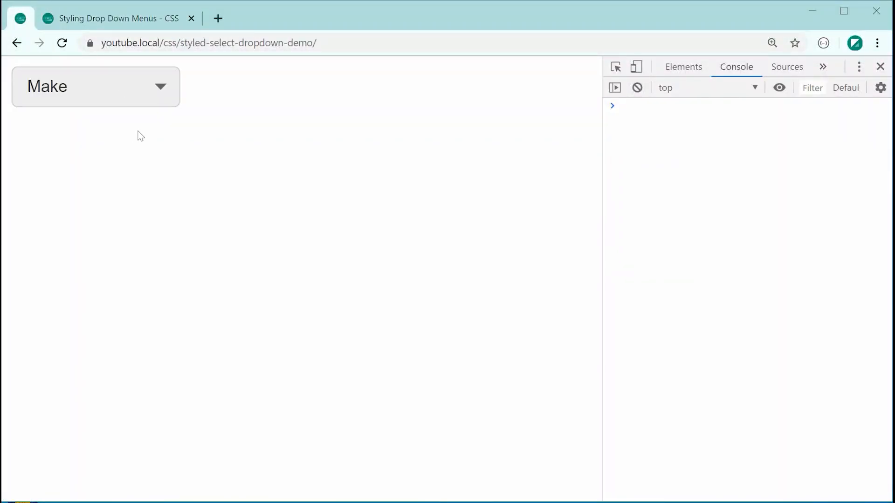
Step: Add Honda, Toyota and Madza options after checking the demo's choices, then save
left_click(95, 86)
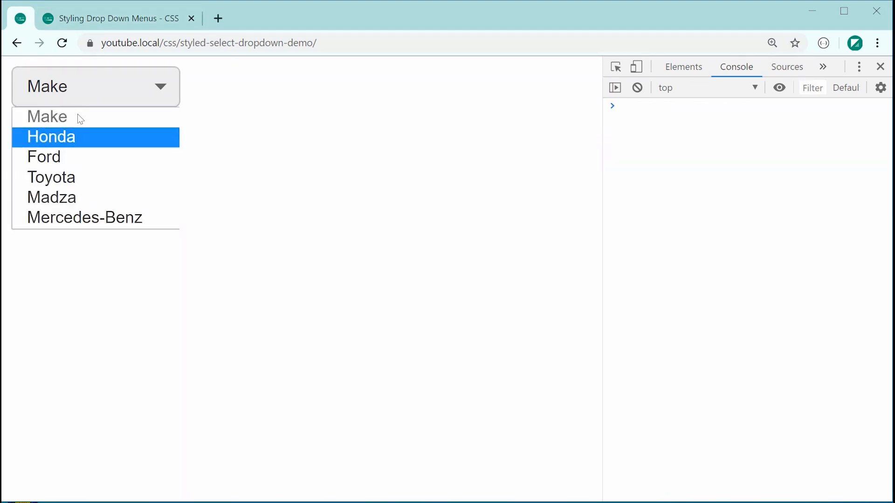
key("alt+tab")
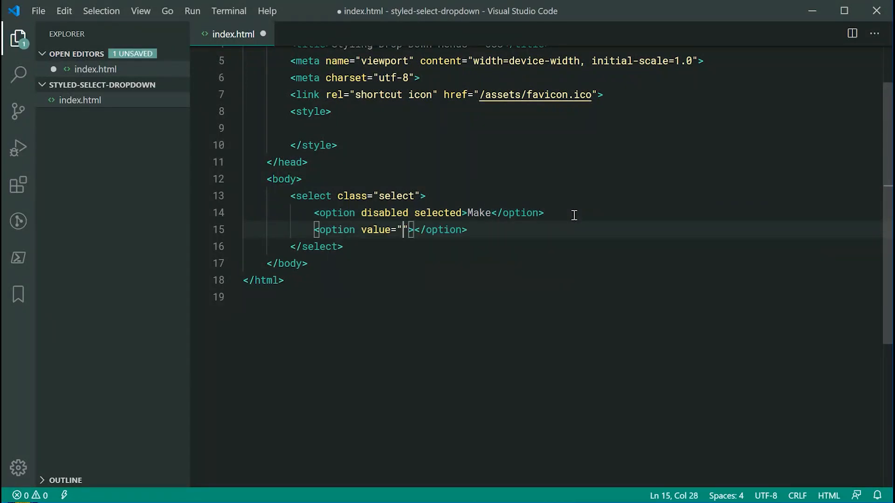
type("honda\">Honda")
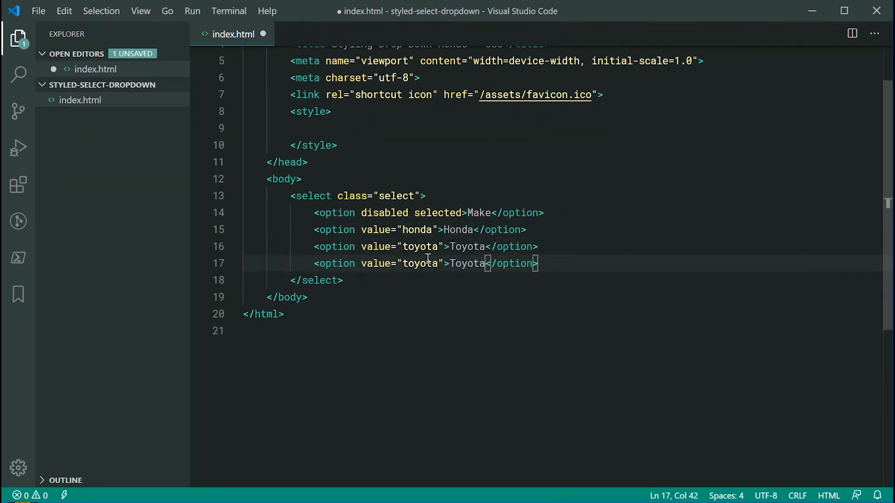
type("mazda")
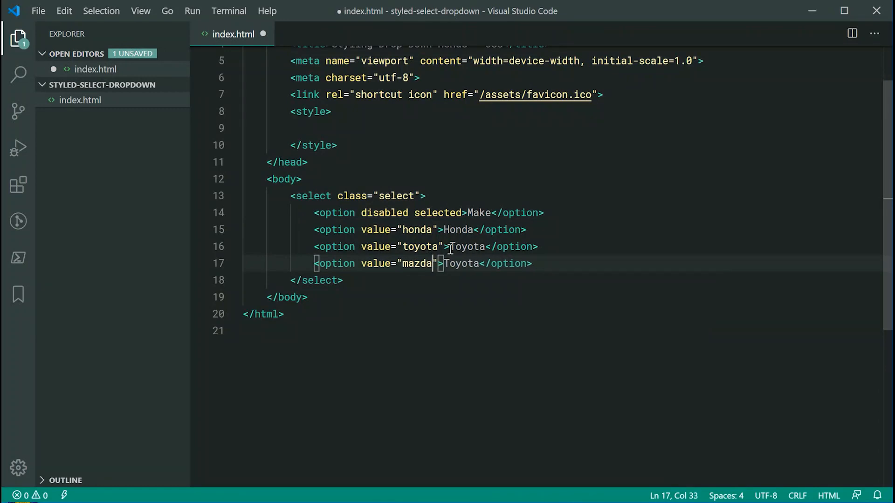
type("Madz")
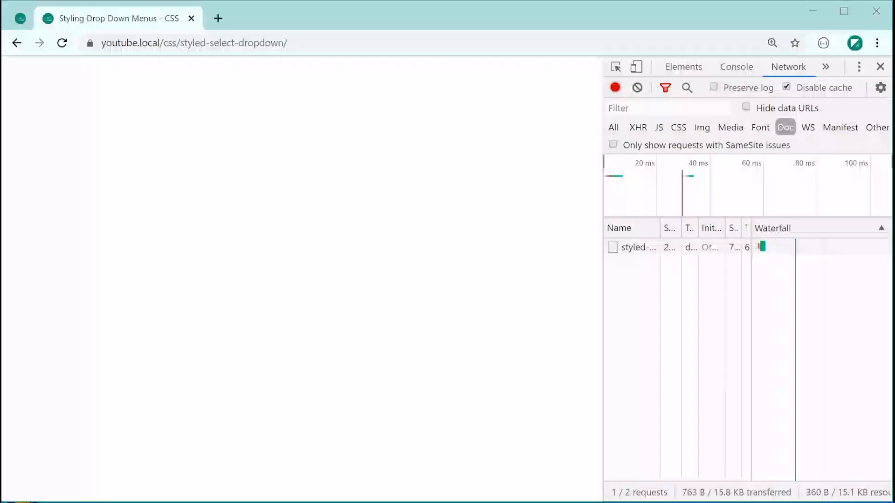
left_click(61, 43)
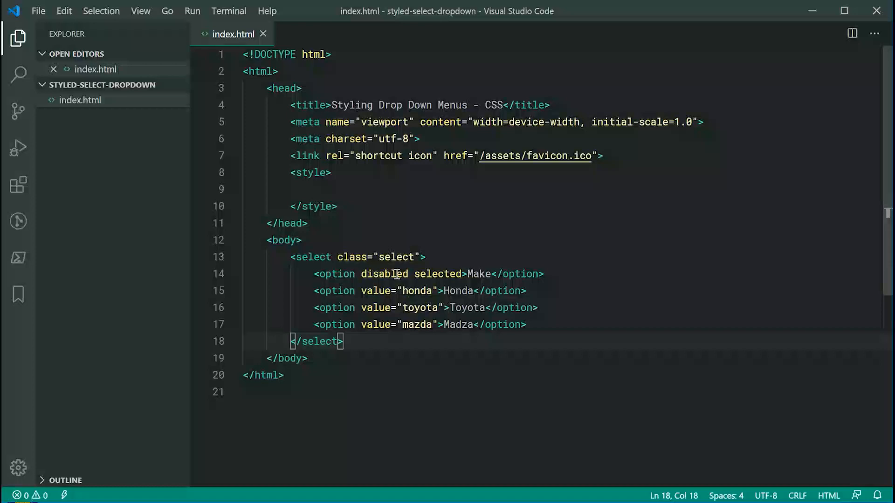
Step: Create a .select rule with 2px-based padding and text color #3..., saving once
left_click(385, 190)
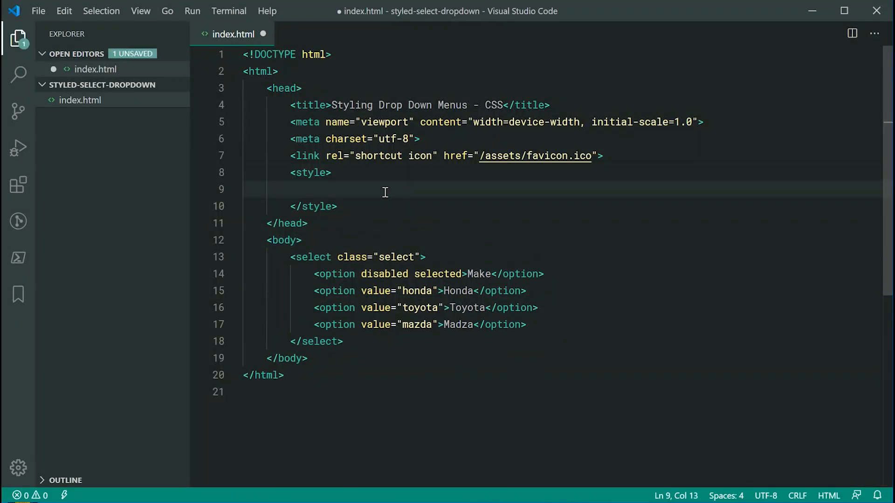
type(".select P")
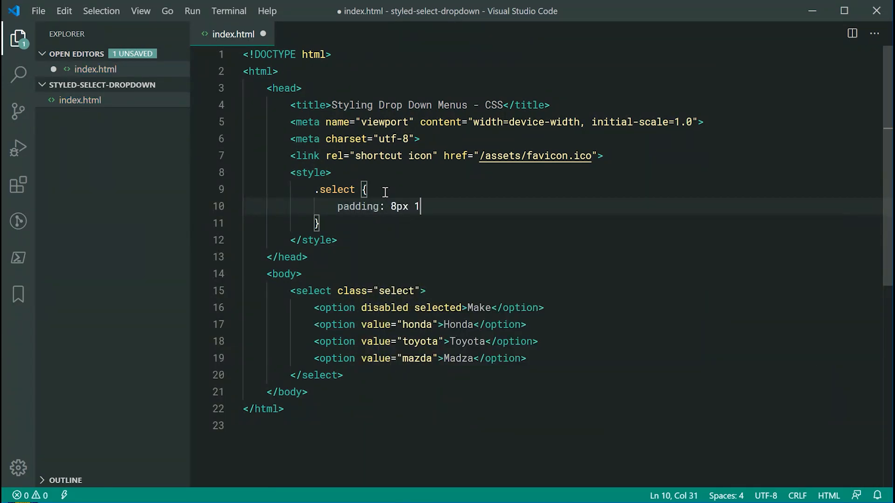
type("2px;")
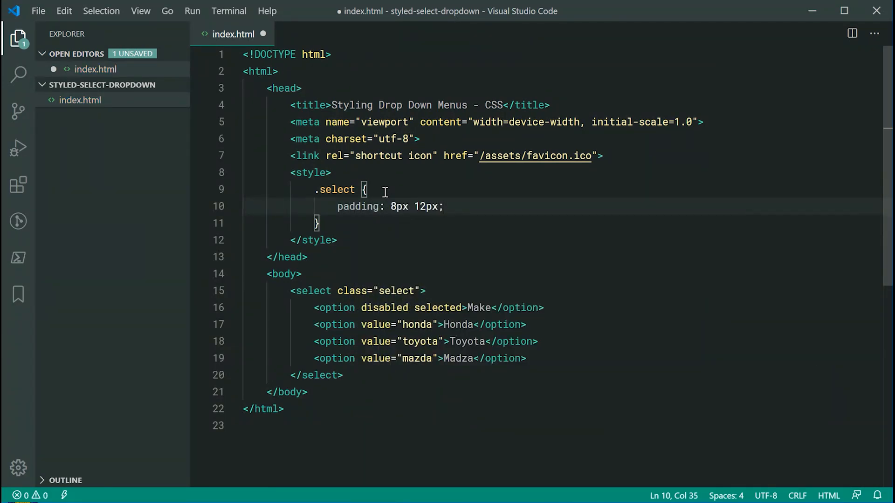
key("ctrl+s")
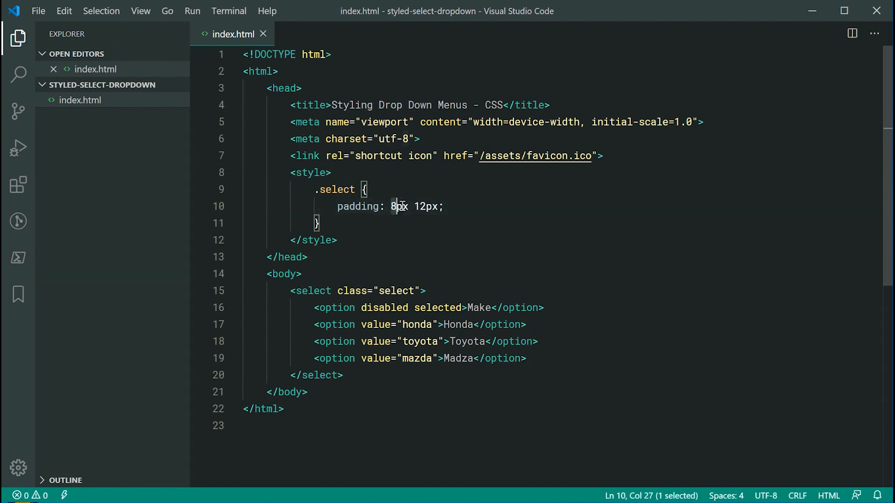
mouse_move(503, 325)
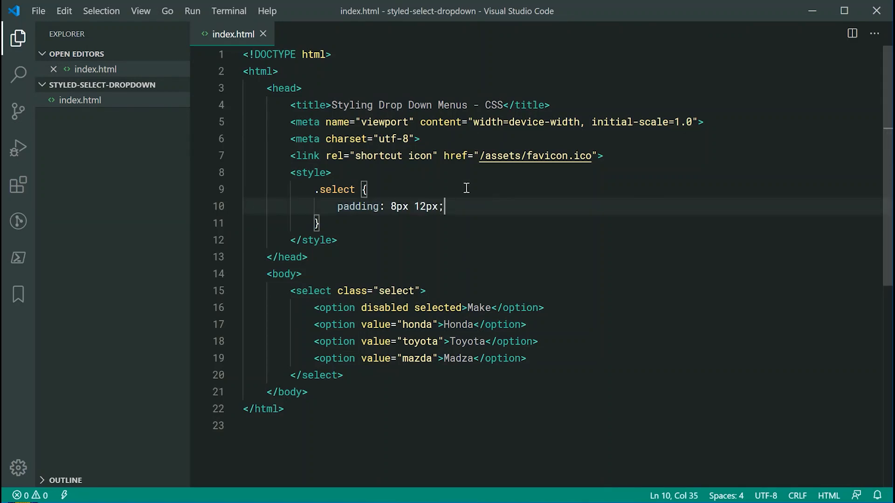
type("color: #3")
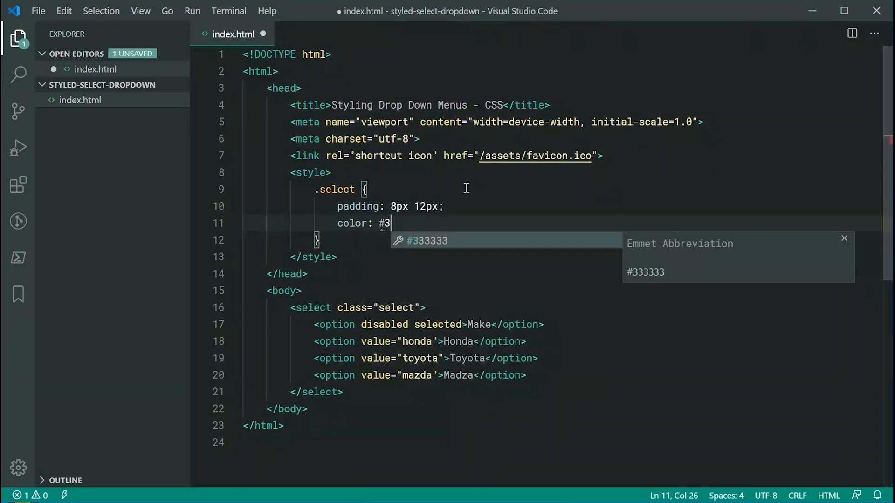
key("Enter")
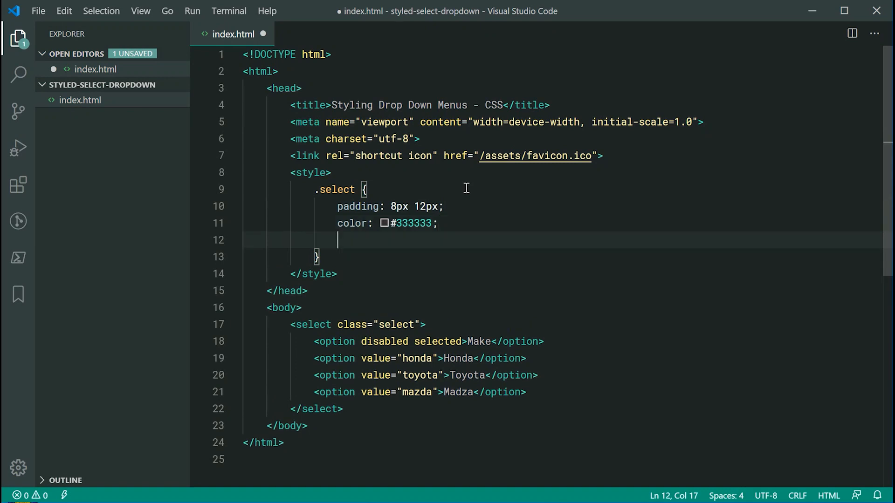
Step: Give .select a #eeeeee background and a 1px solid #dddddd border
type("background-color: #")
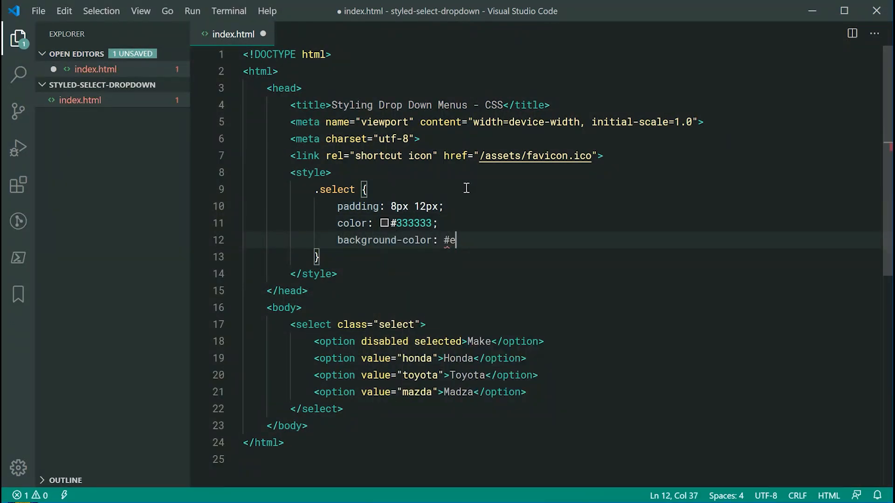
type("eeeeee;")
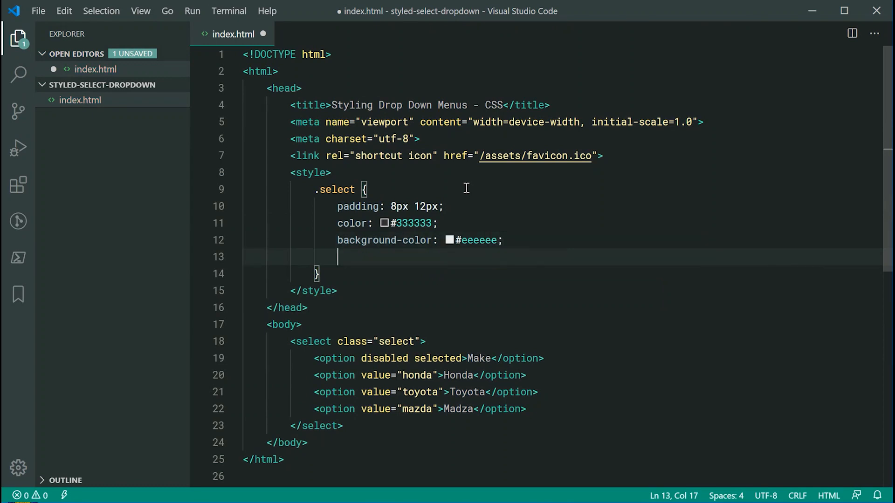
type("border: 1px")
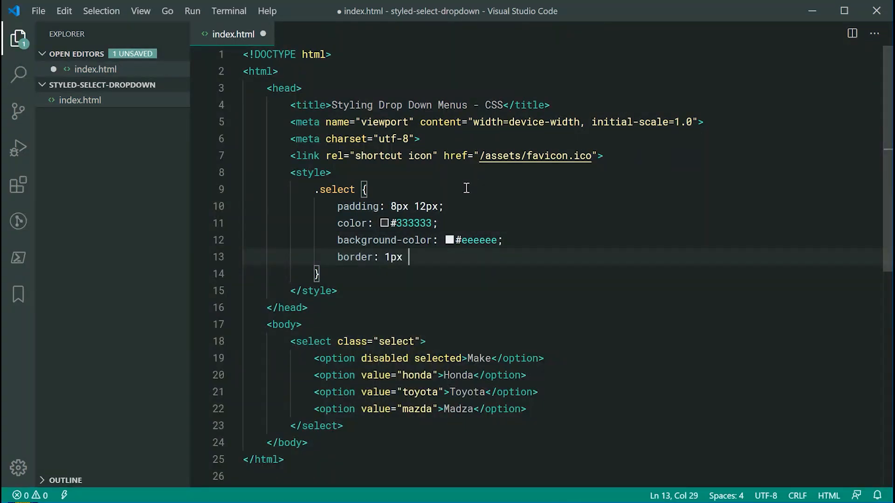
type("solid #dddddd;")
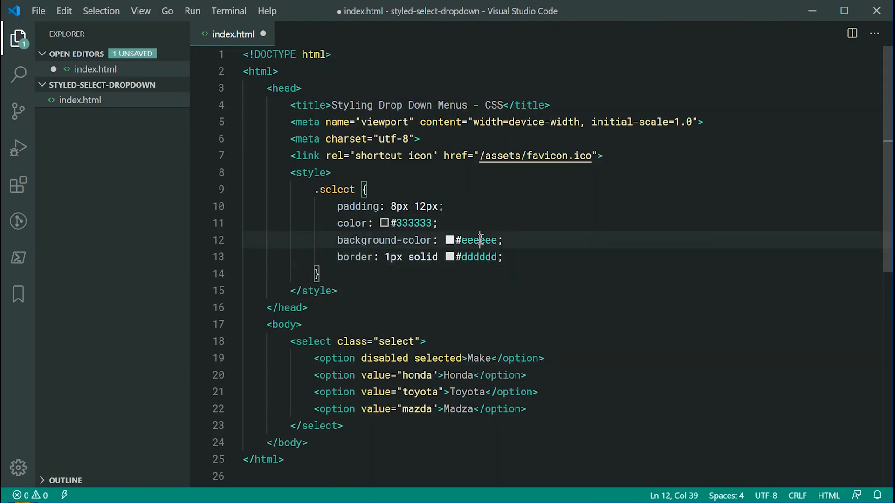
double_click(477, 239)
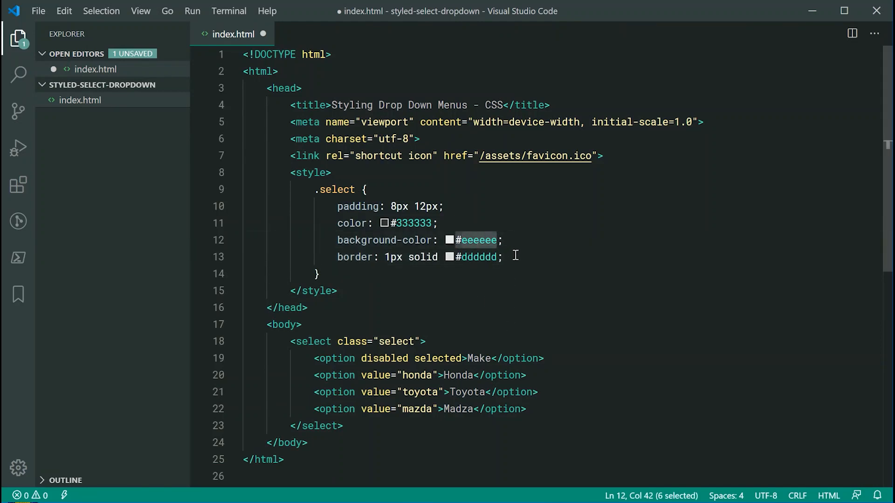
Step: Add cursor: pointer and a rounded border-radius to .select
type("cursor: pointer;")
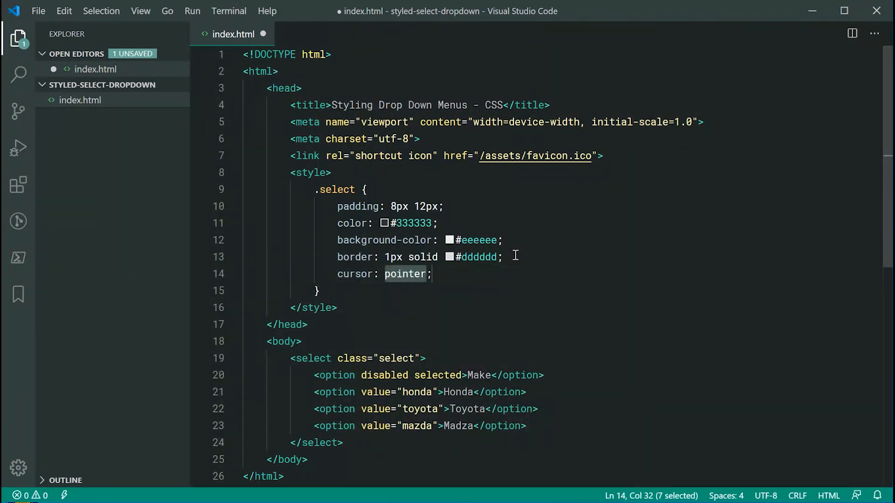
type("o")
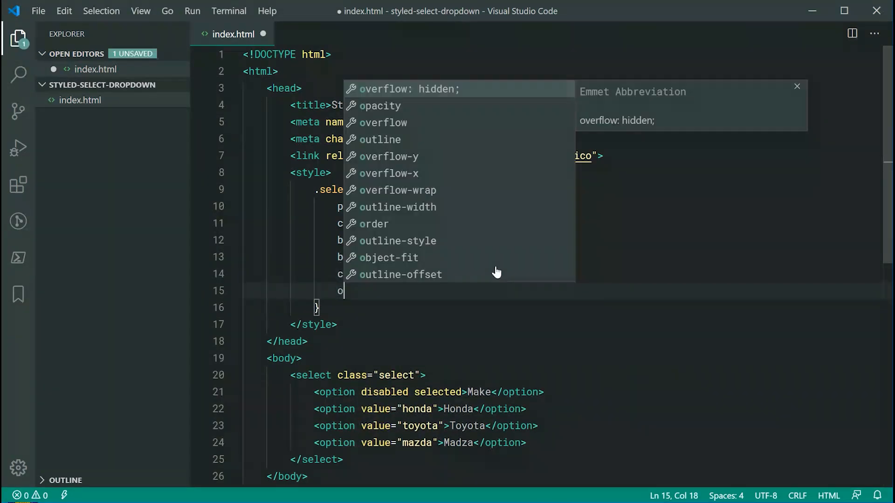
type("border-radius: ;")
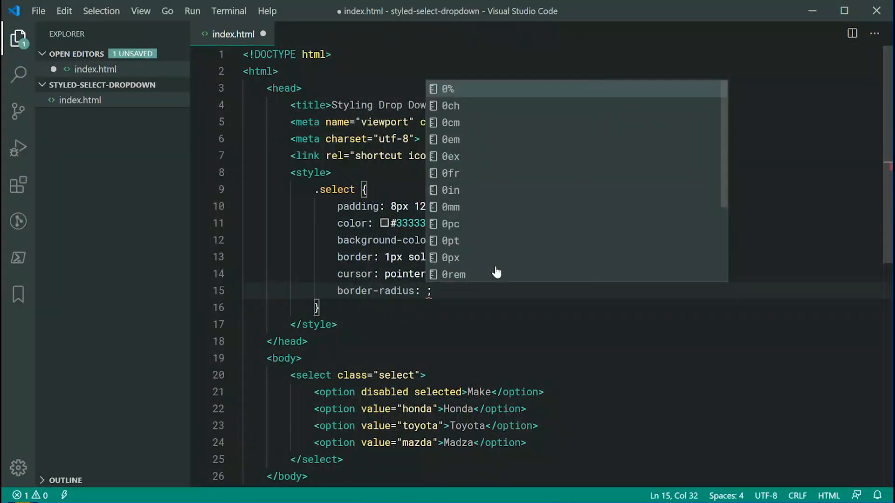
type("4")
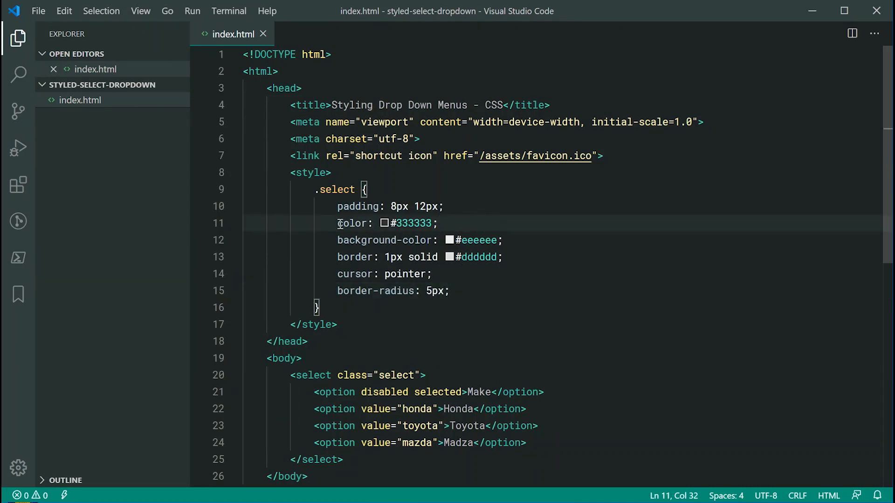
left_click(504, 257)
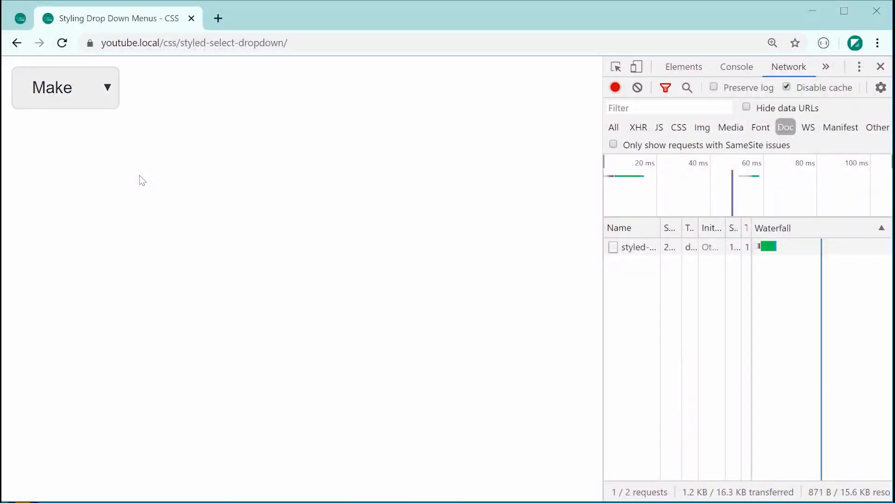
mouse_move(132, 158)
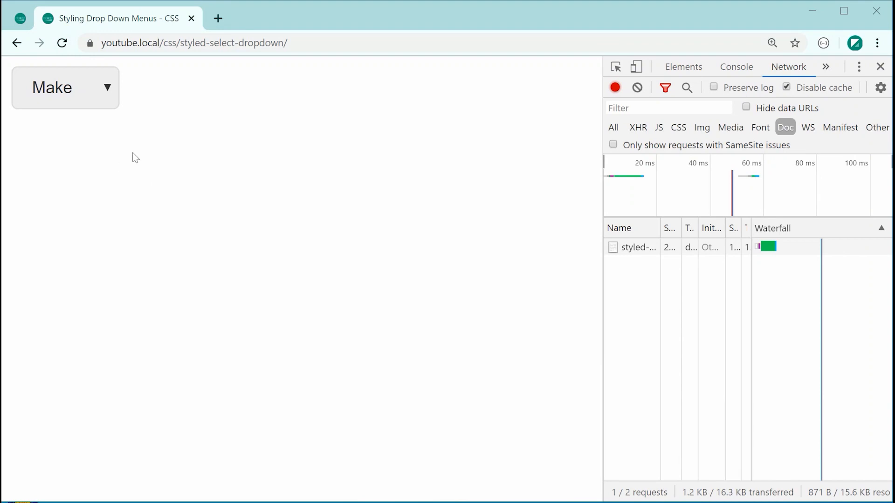
Step: Compare the reloaded Make dropdown with the finished demo page's version
left_click(736, 67)
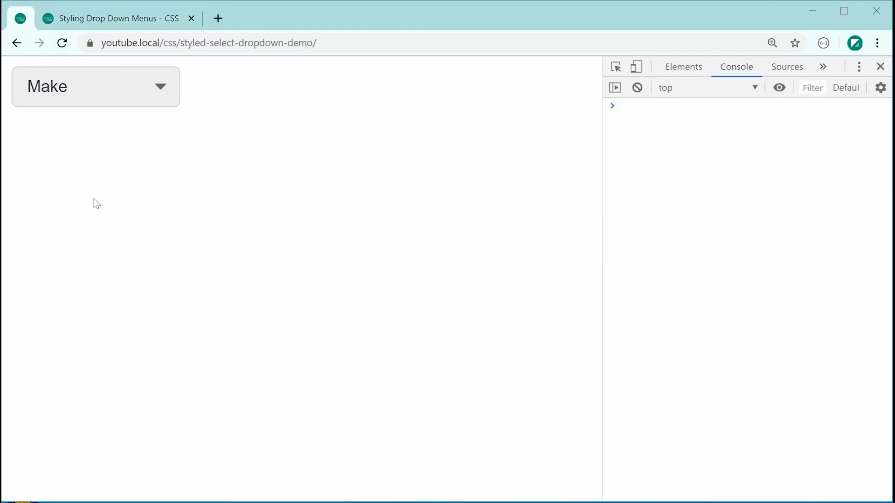
left_click(789, 67)
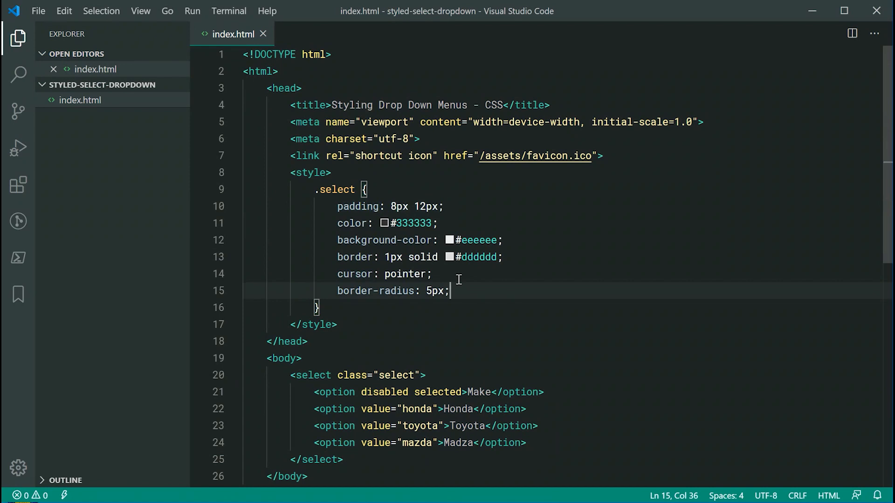
mouse_move(462, 271)
type(".s")
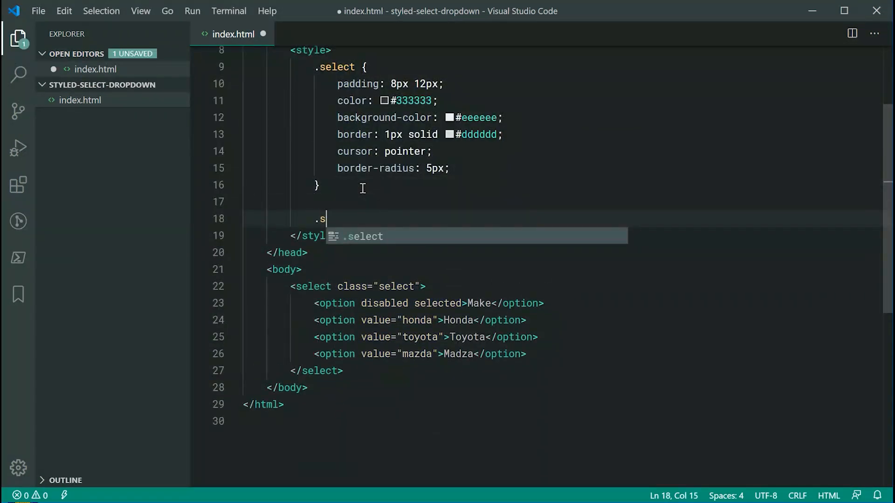
Step: Start a .select:focus, .select:hover rule with outline: none
type("elect:focus,")
type(".select:hover {")
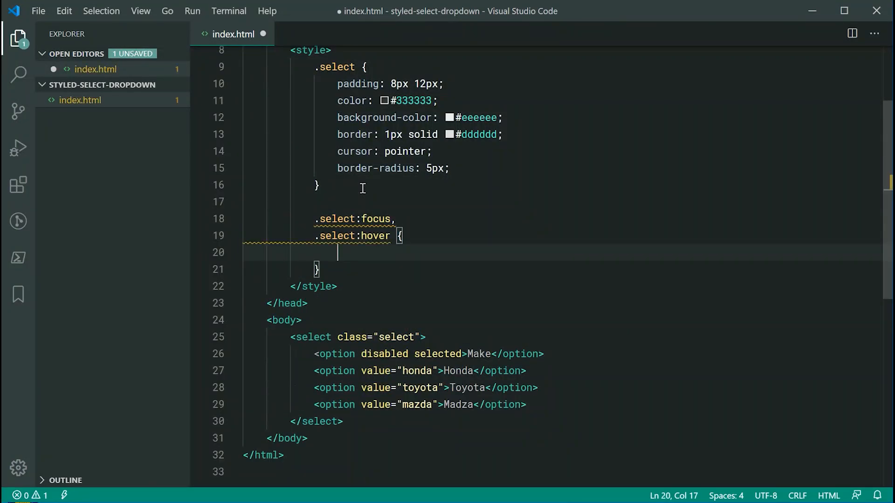
mouse_move(454, 222)
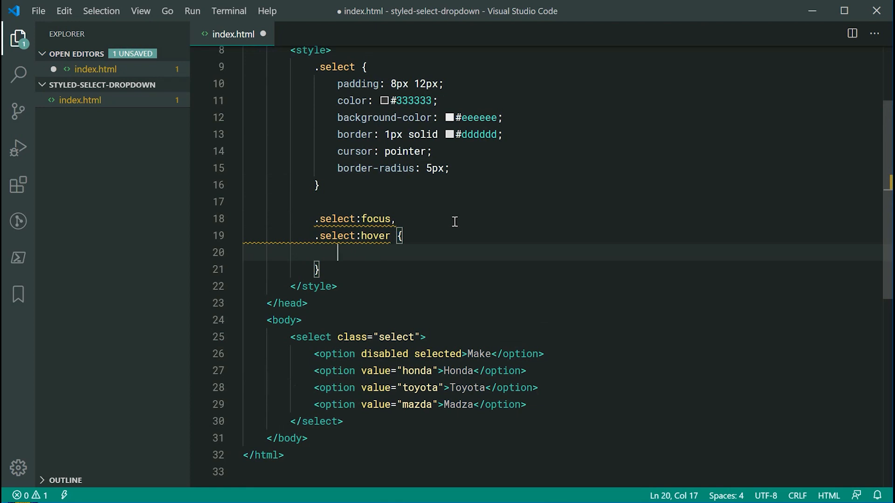
mouse_move(349, 244)
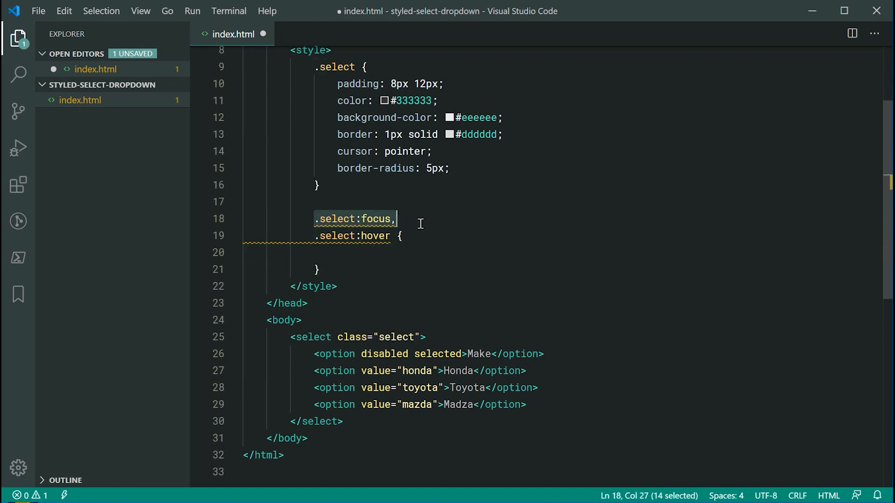
left_click(380, 253)
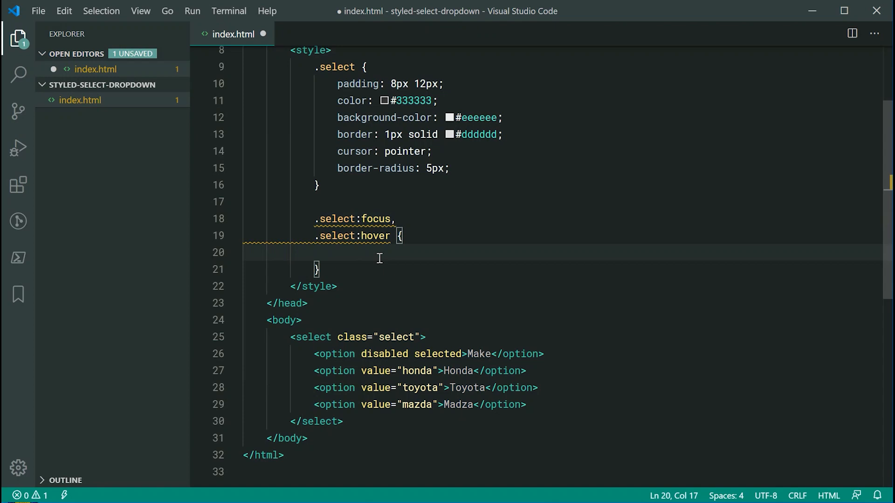
type("outline: none;")
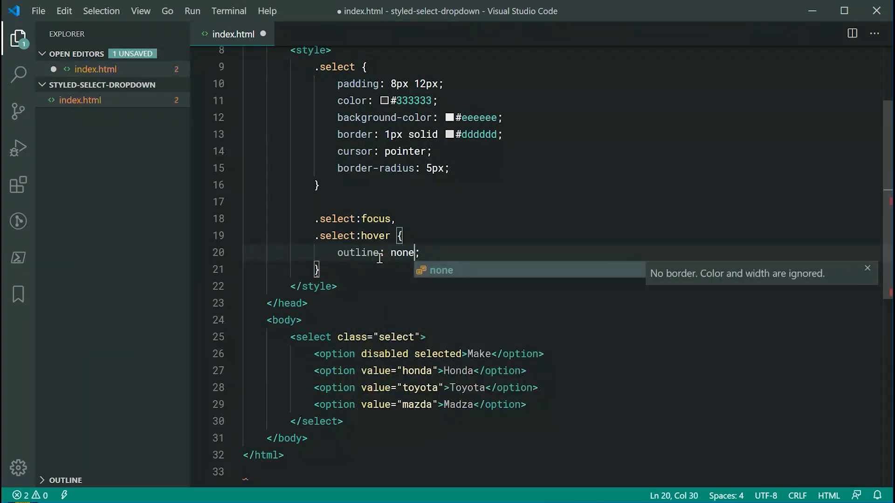
key("Enter")
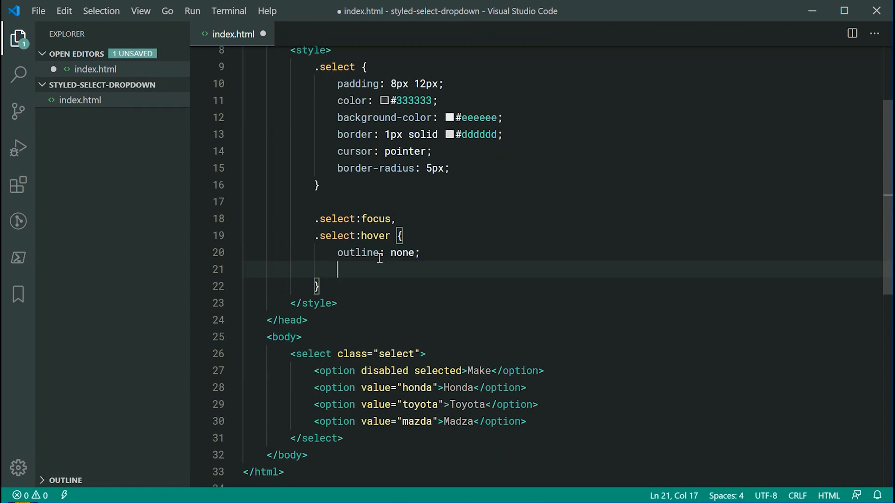
Step: Darken the focus/hover border to 1px solid #bbbbbb and save
type("border: 1px")
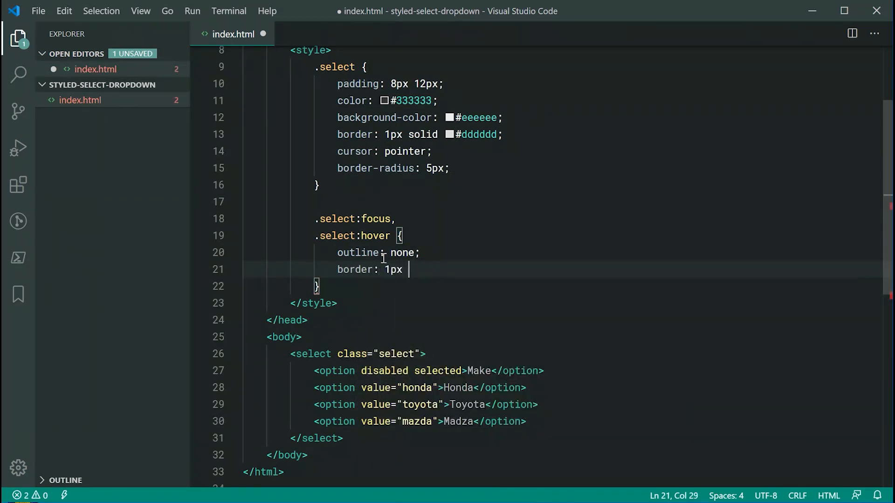
type("solid #")
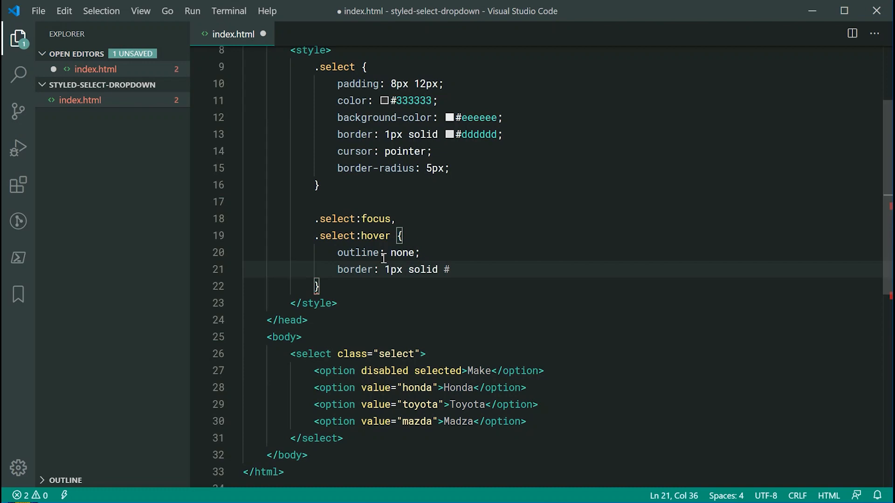
type("bbbbbb;")
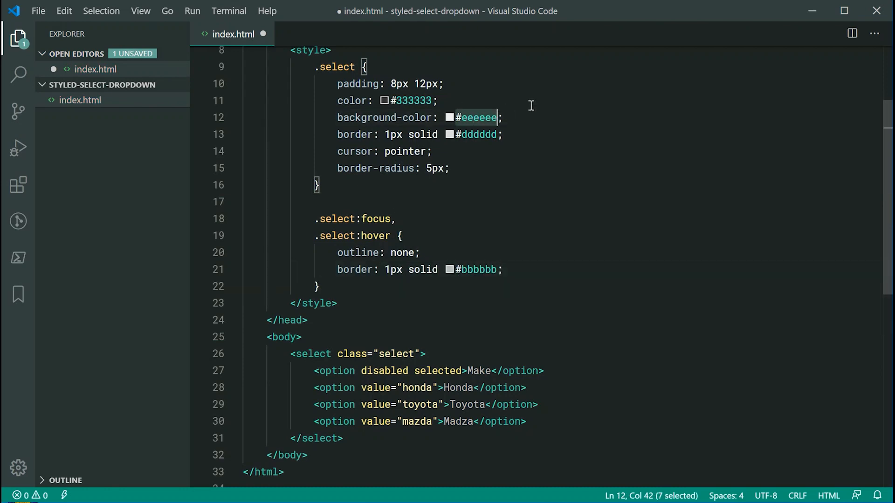
key("ctrl+s")
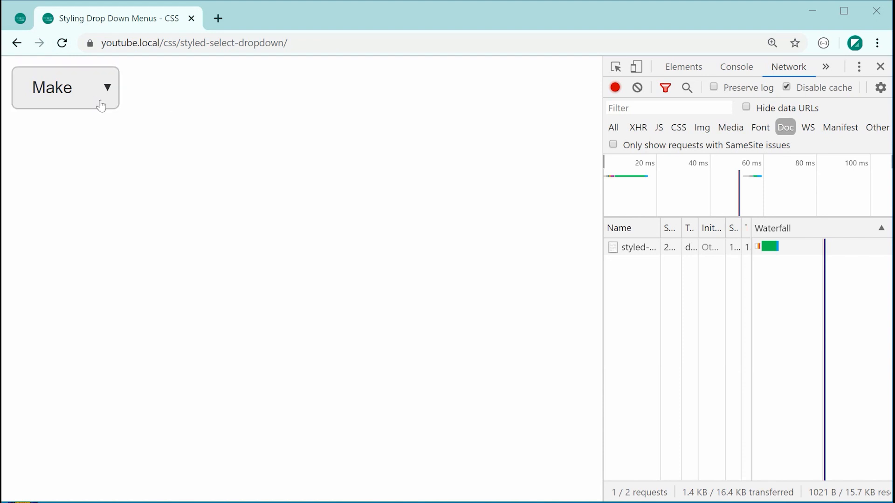
mouse_move(99, 100)
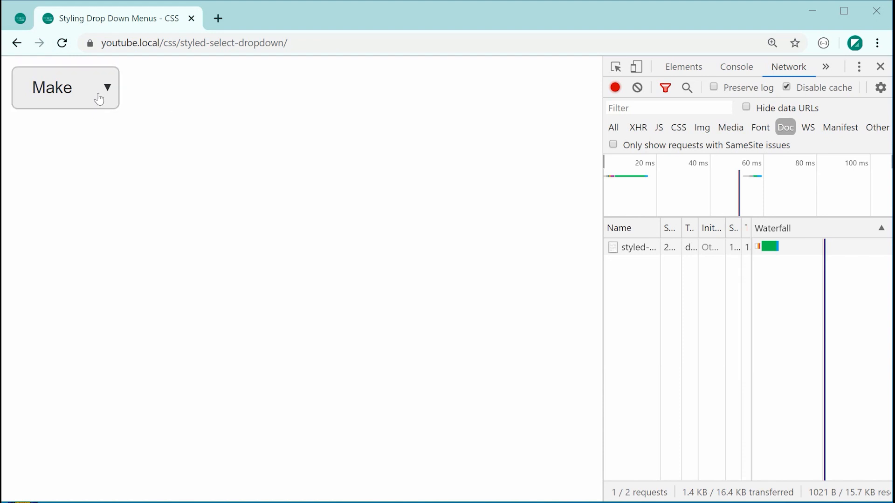
Step: Expand the Make dropdown to show its Honda, Toyota and Madza options
left_click(64, 88)
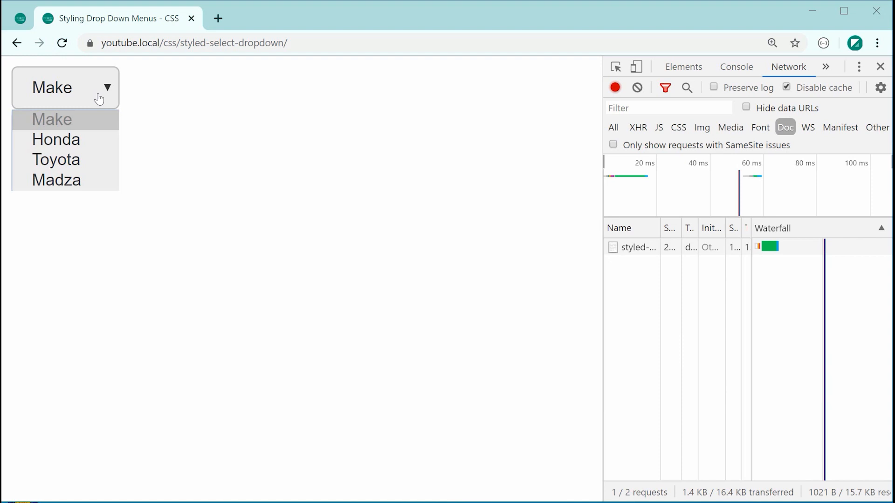
mouse_move(98, 75)
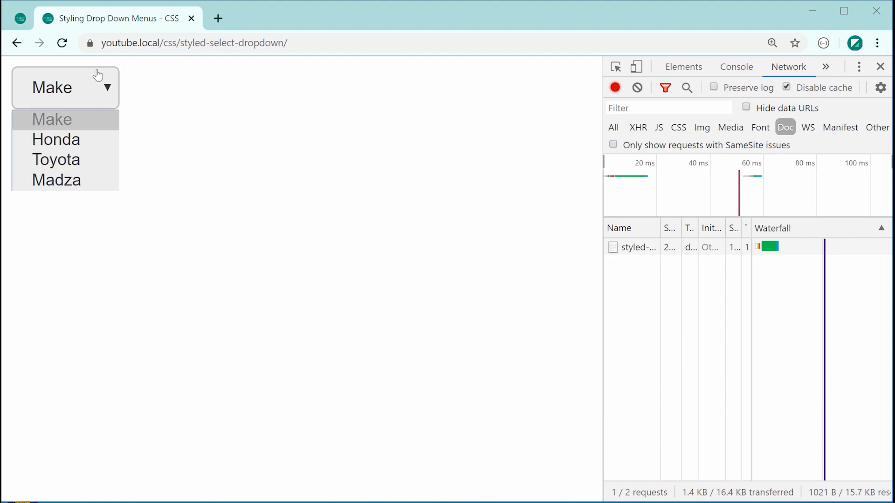
mouse_move(64, 107)
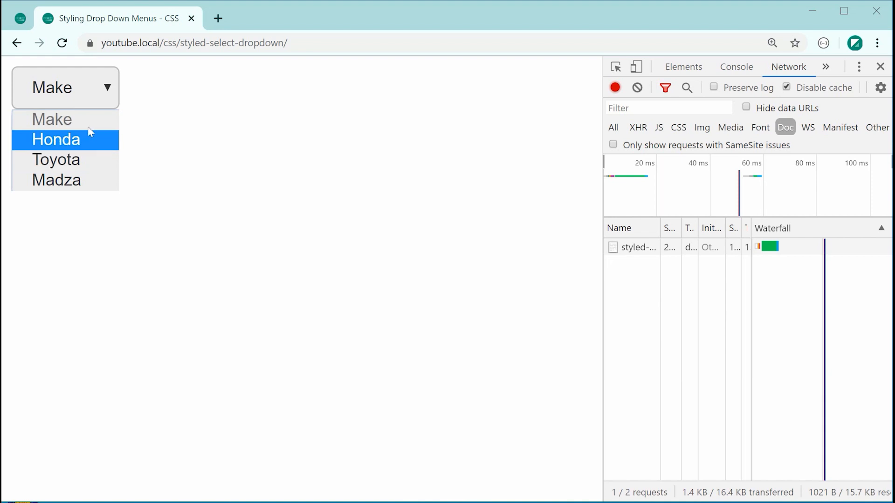
mouse_move(56, 159)
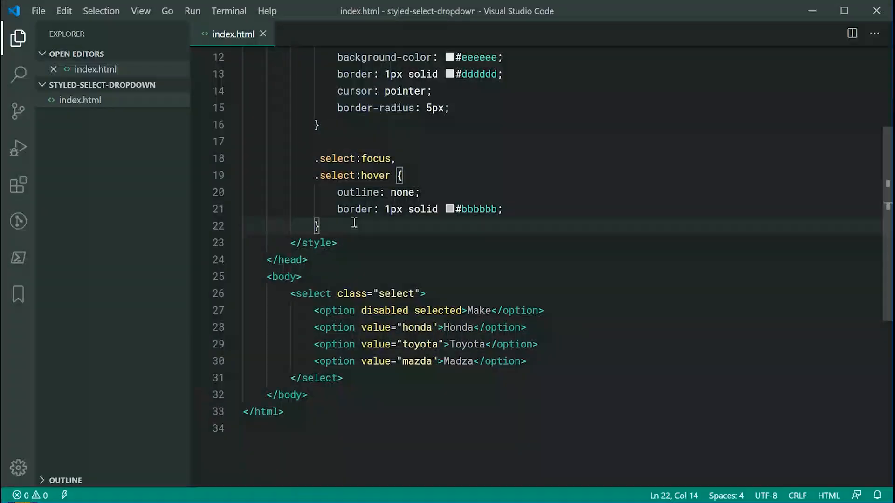
Step: Add a .select option rule with background #ffffff, save, and preview in the browser
type(".select option {")
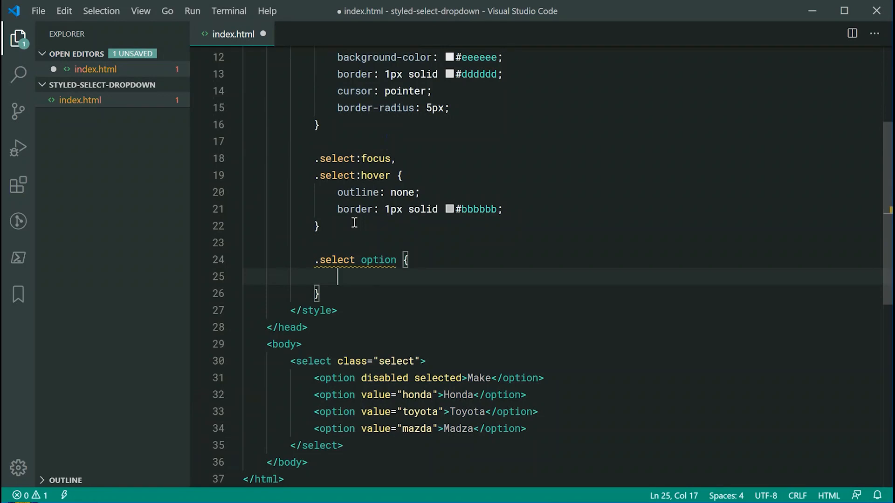
type("background:")
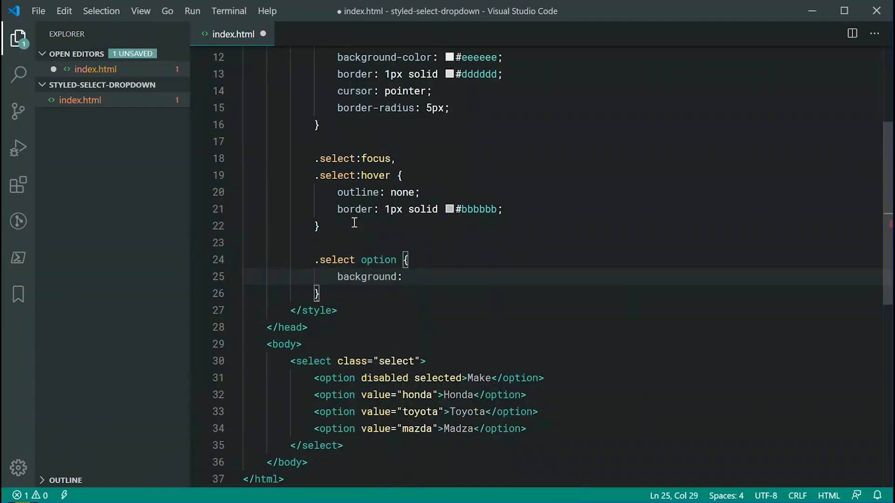
type("#ffffff;")
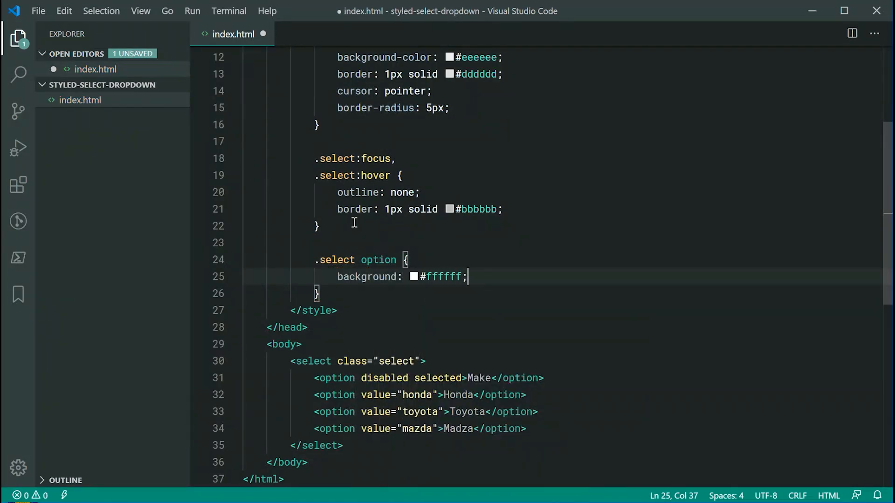
key("ctrl+s")
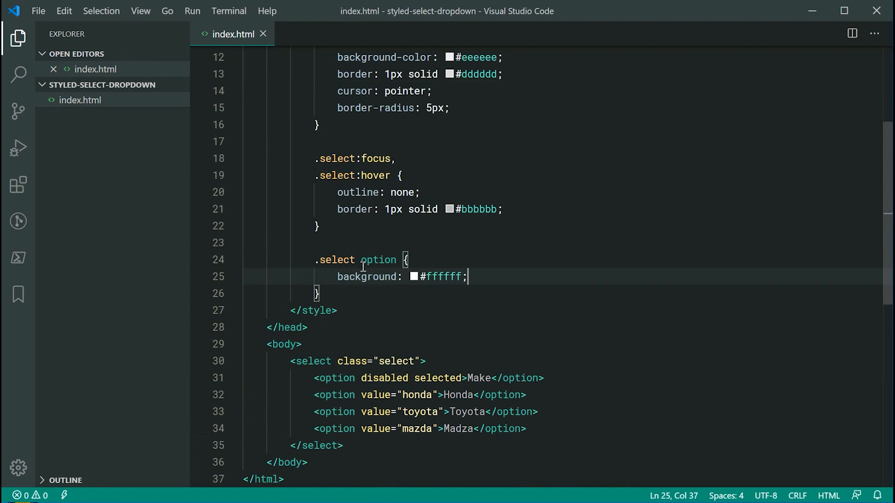
left_click(371, 260)
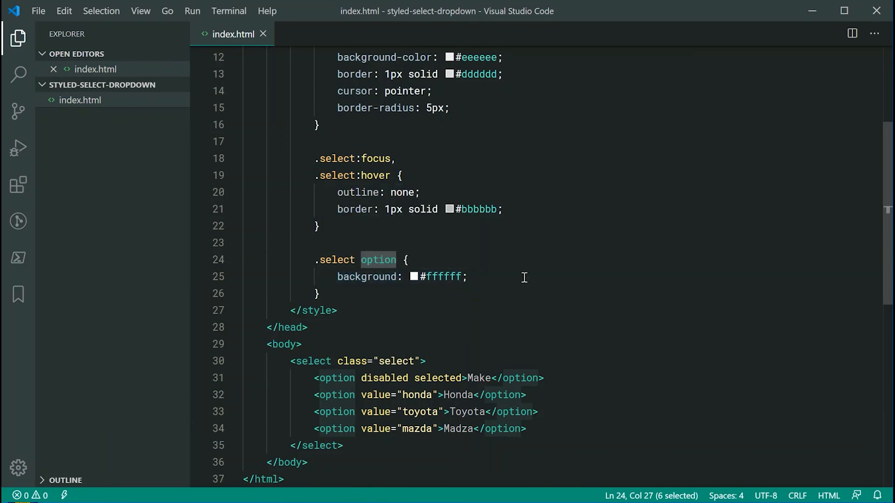
left_click(524, 277)
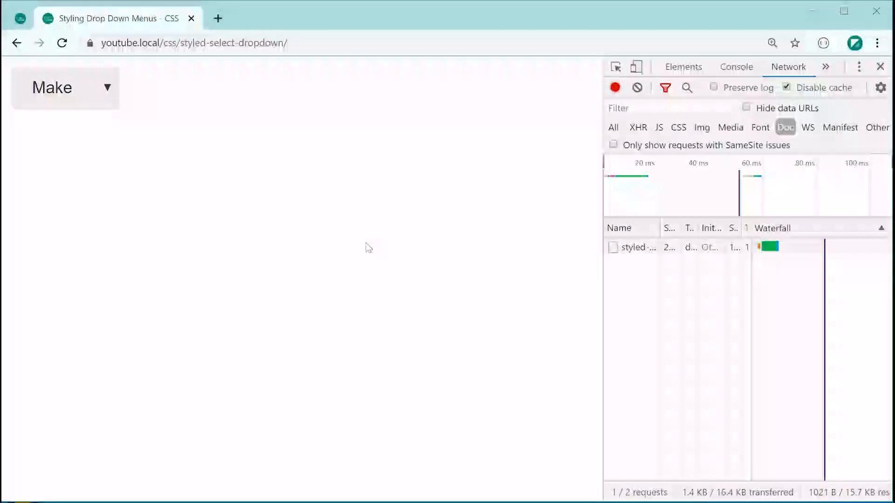
left_click(64, 88)
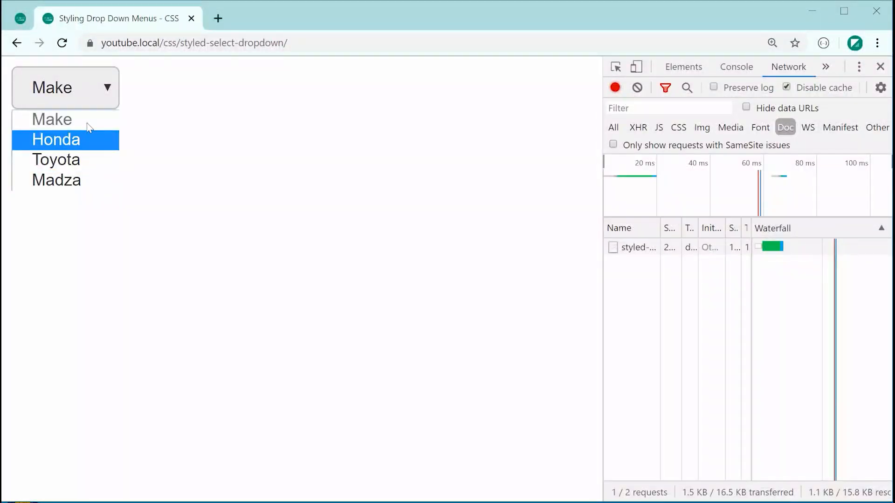
mouse_move(91, 151)
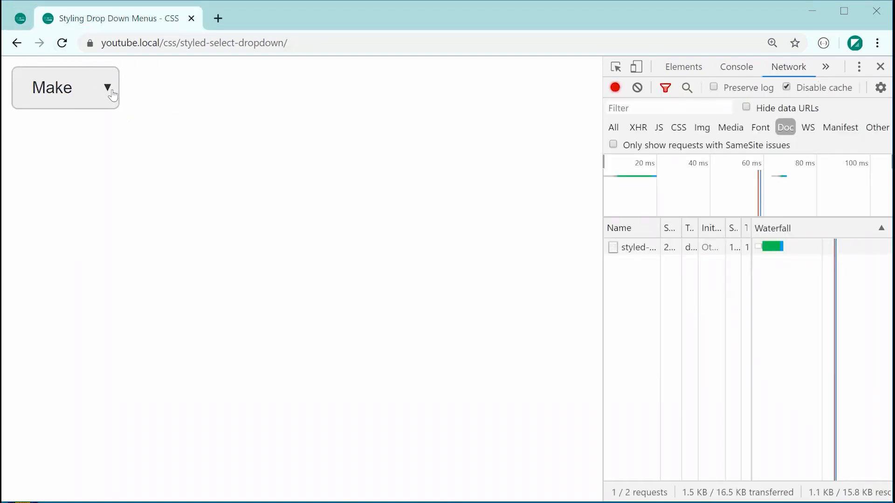
mouse_move(102, 93)
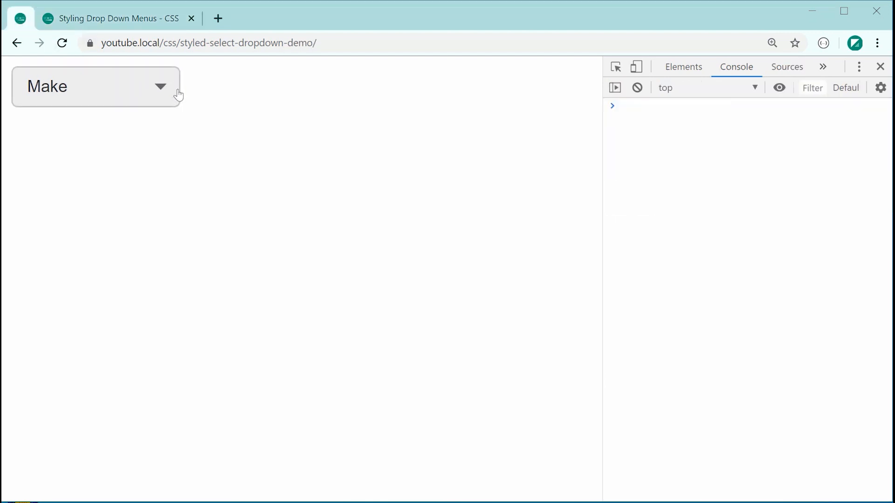
left_click(788, 67)
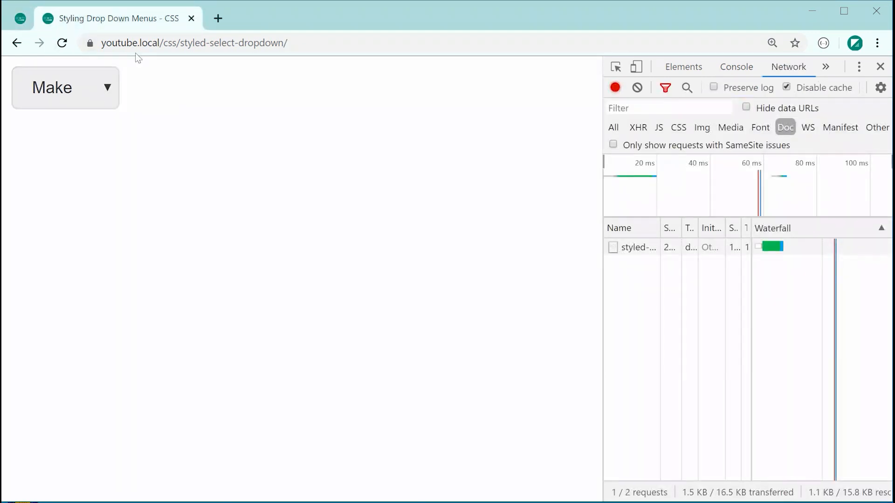
mouse_move(162, 167)
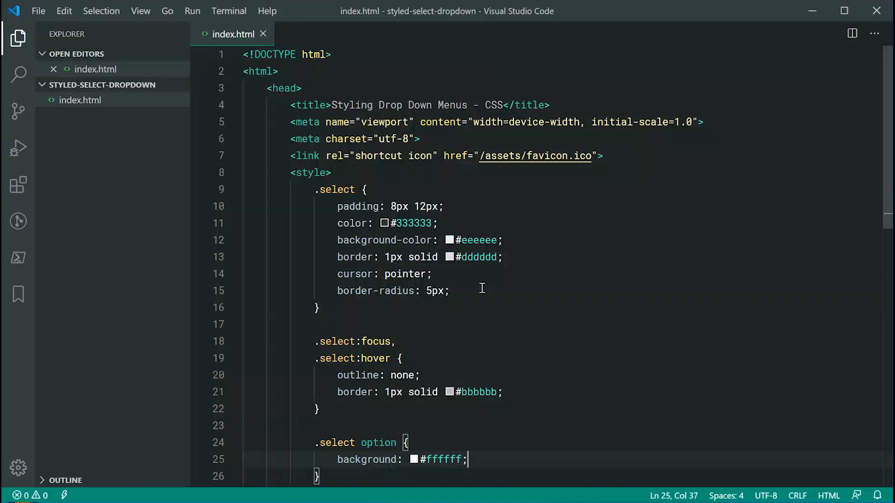
Step: Under a 'Replace default styling (arrow)' comment, set appearance, -webkit- and -moz-appearance to none
type("/* Repla */")
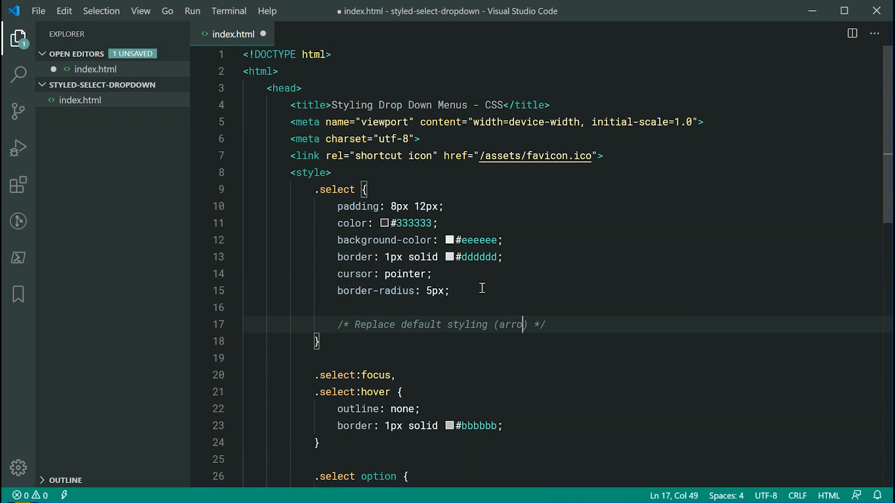
type("w) */")
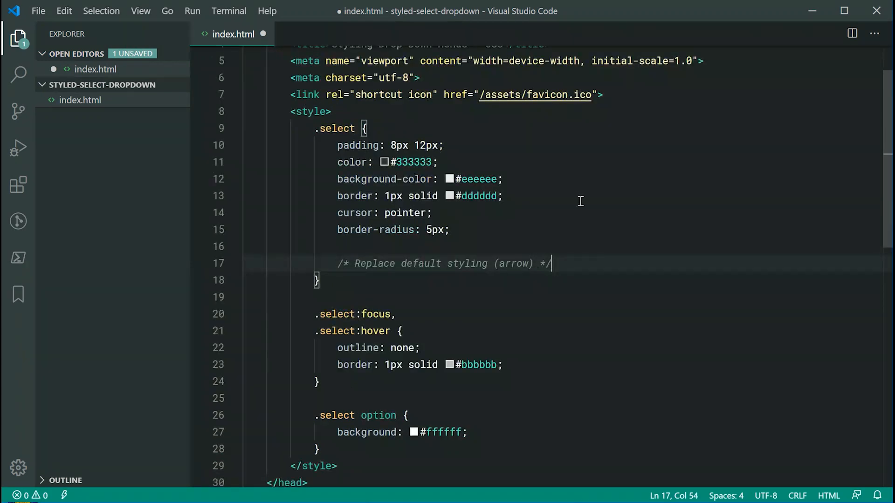
type("appearance: none;")
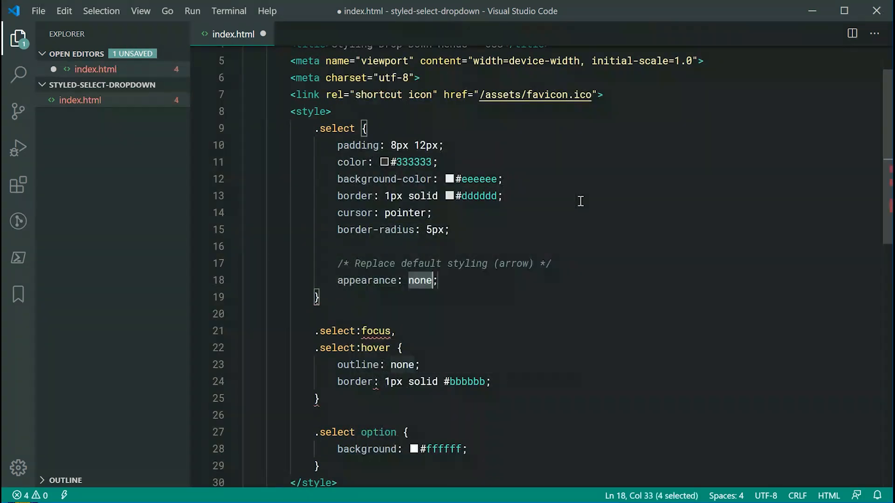
type("-webkit-appearance:")
type("-moz-appearance: ;")
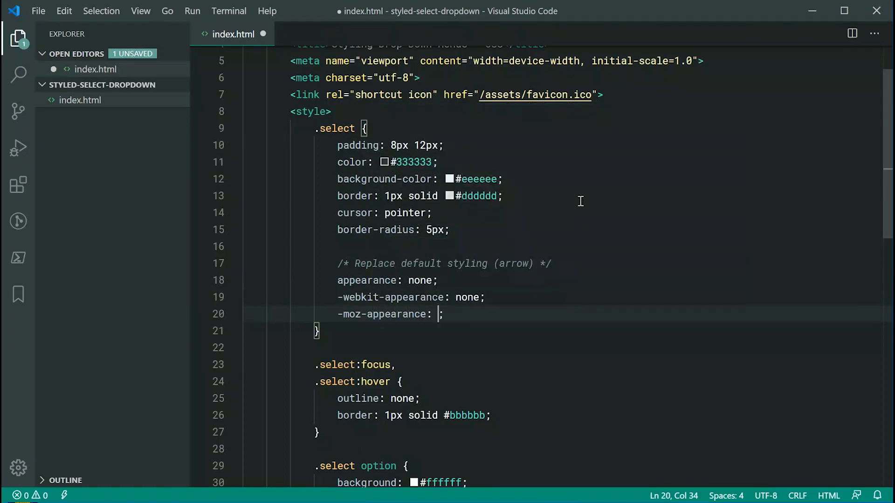
type("none")
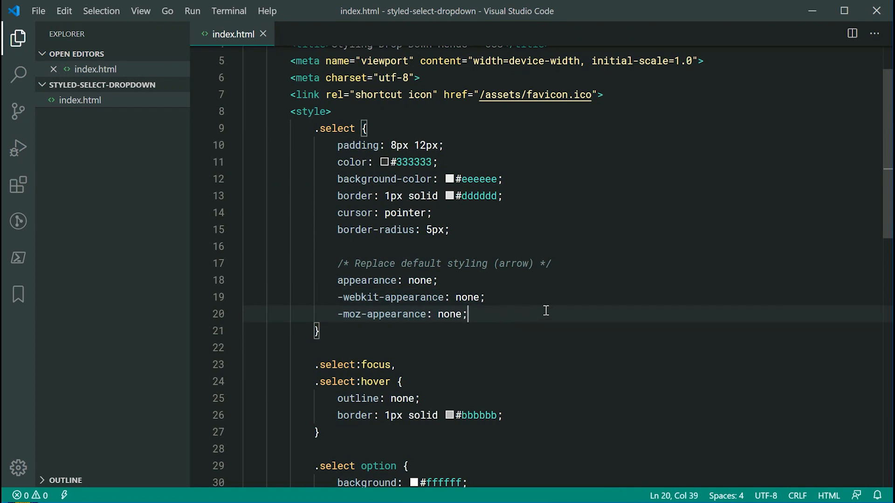
mouse_move(471, 314)
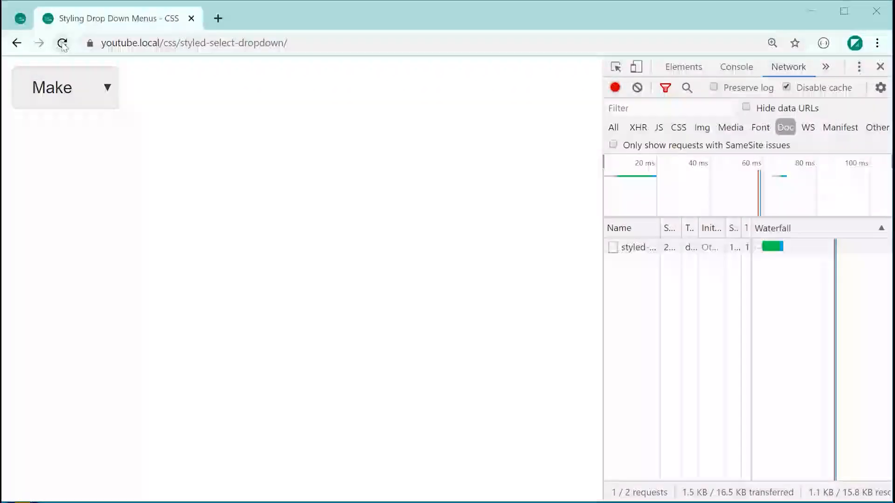
Step: Reload to see the arrowless Make box, then view the demo's custom arrow
left_click(62, 43)
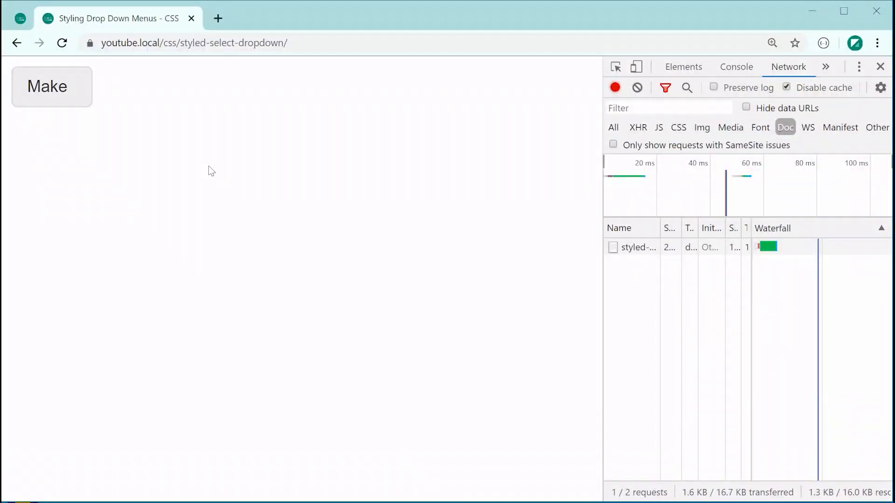
mouse_move(34, 83)
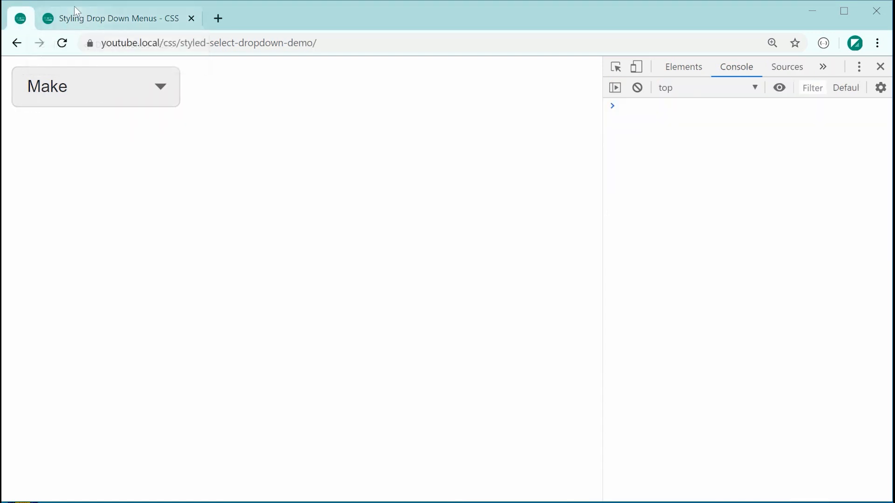
left_click(788, 67)
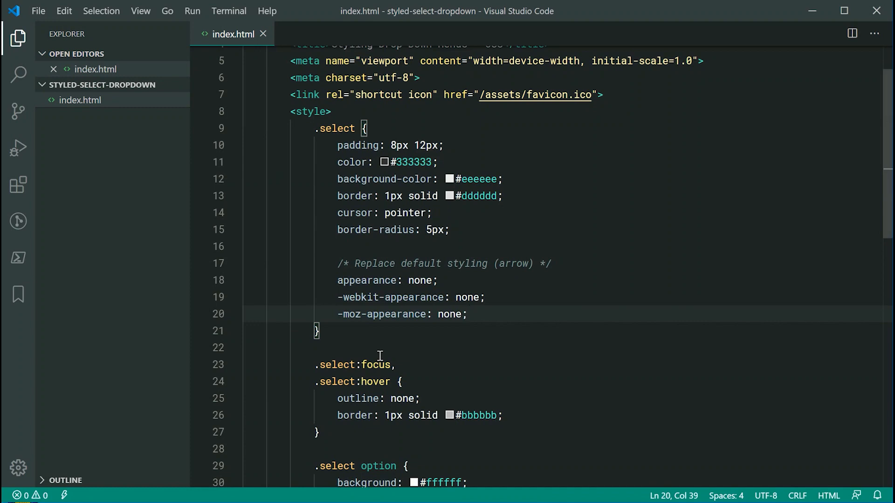
Step: Write background-image: url('data:image/svg+xml;utf8, into the .select rule
type("ba")
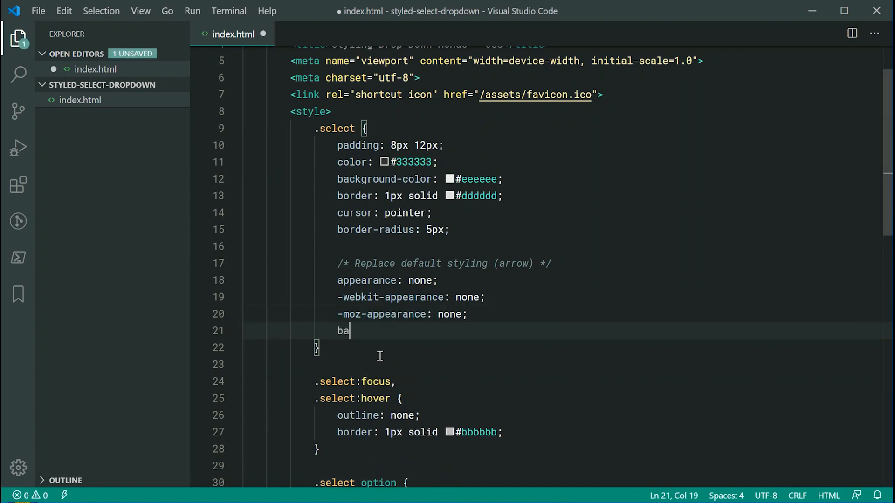
type("ckground-image: url();")
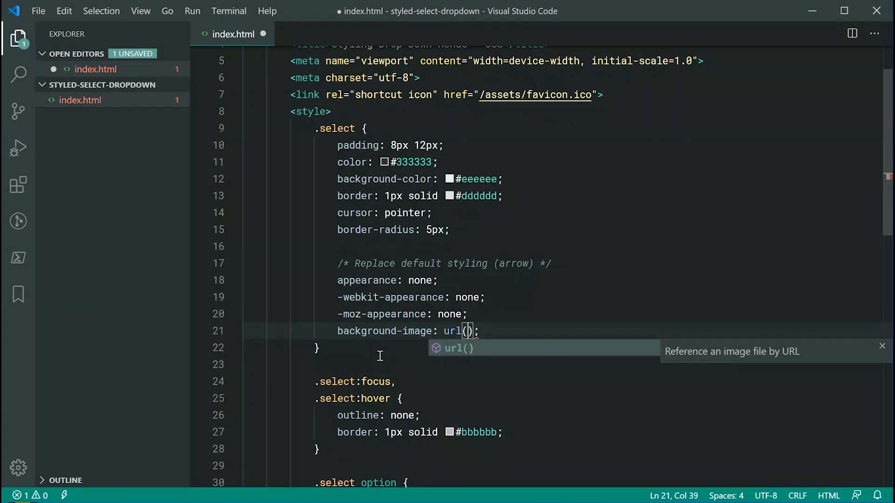
type("'")
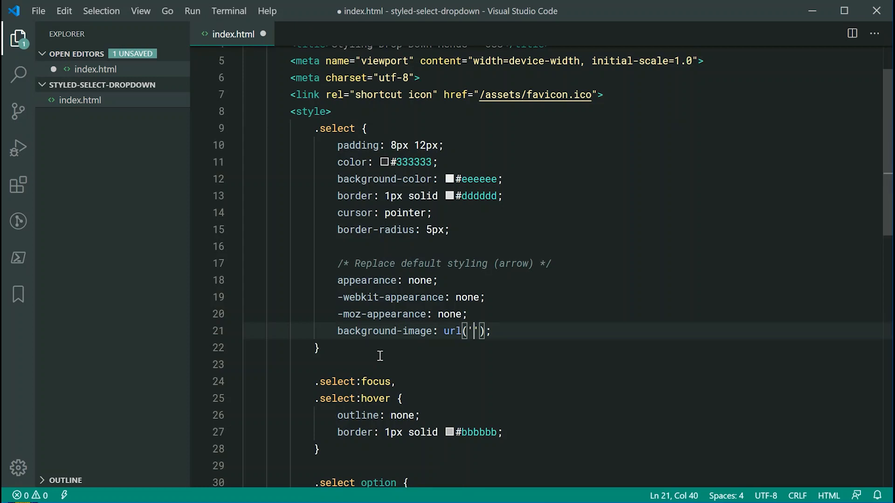
type("data")
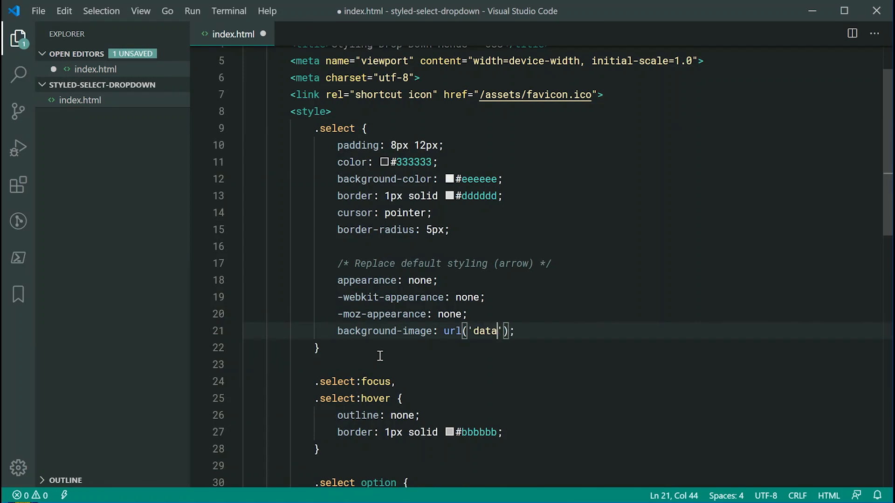
type(":image/")
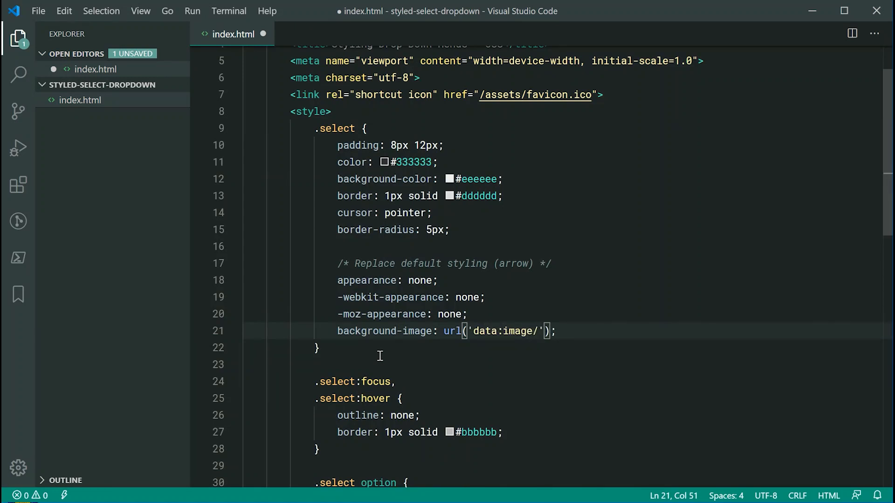
type("svg_")
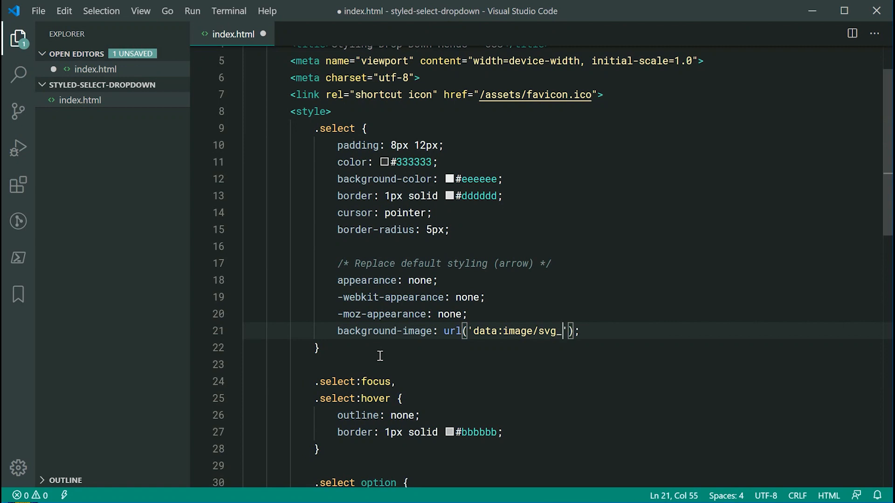
type("+")
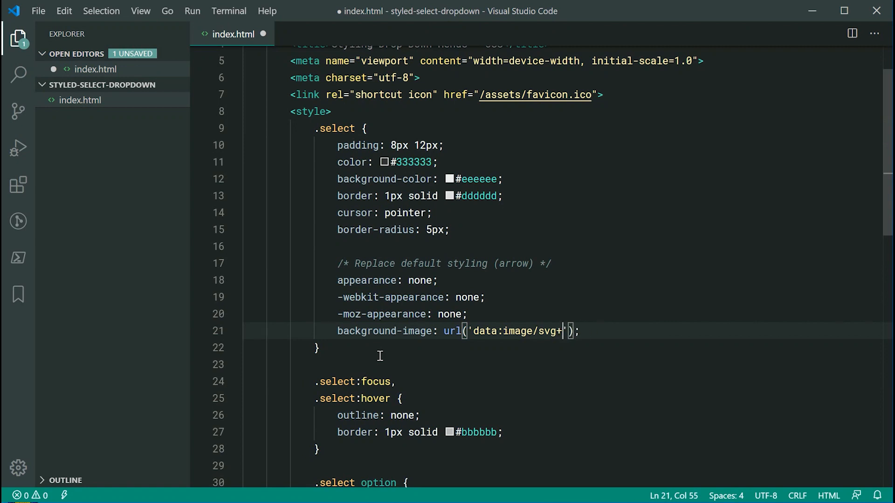
type("xml")
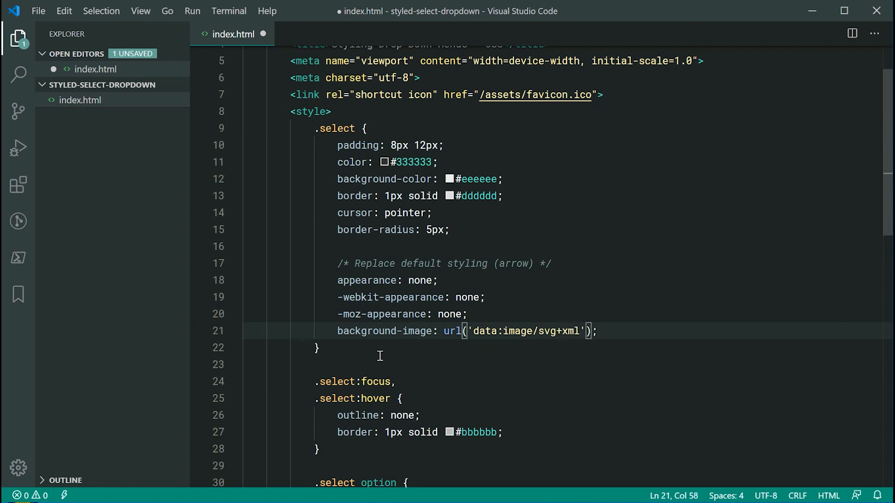
type(";utf")
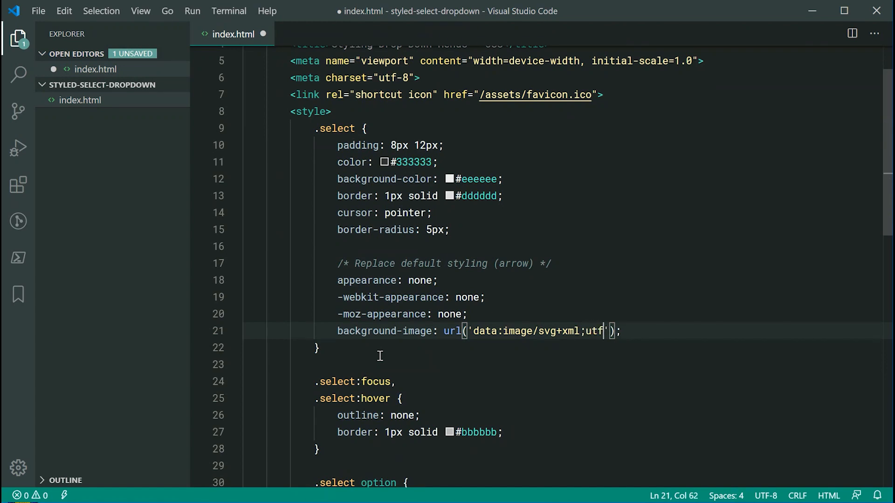
type("8,")
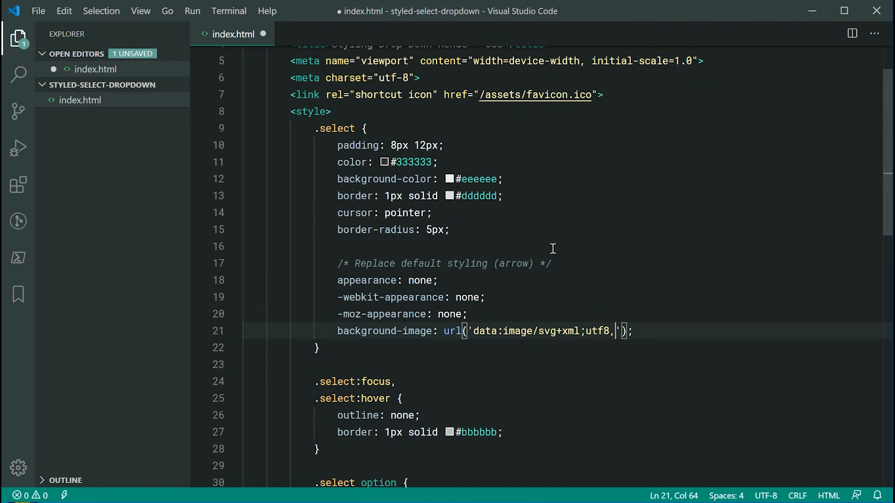
Step: Start a new untitled document and set its language mode to XML
key("ctrl+n")
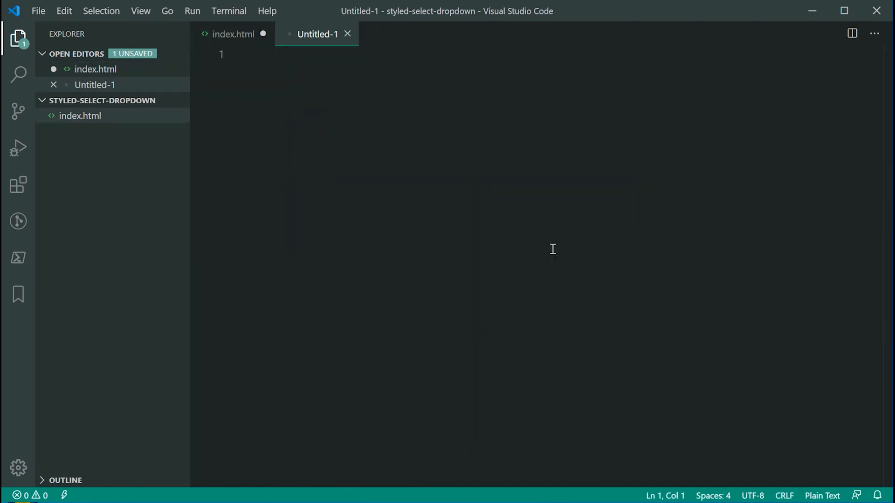
left_click(822, 494)
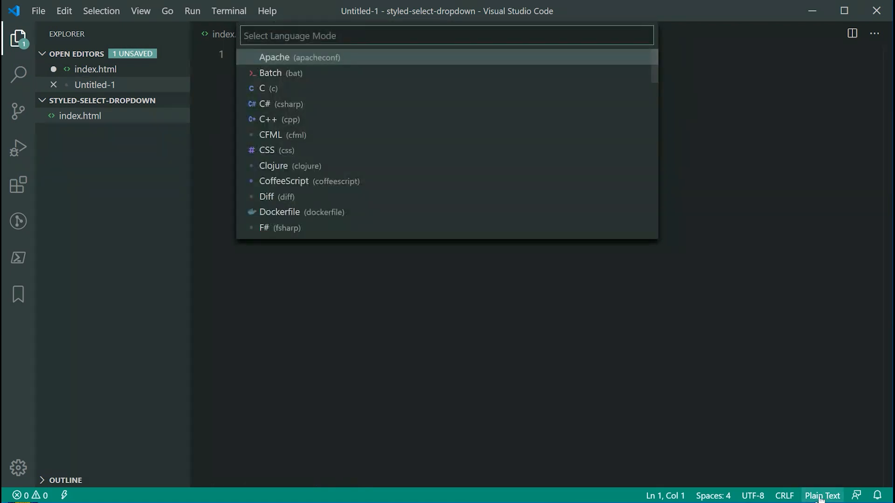
type("s")
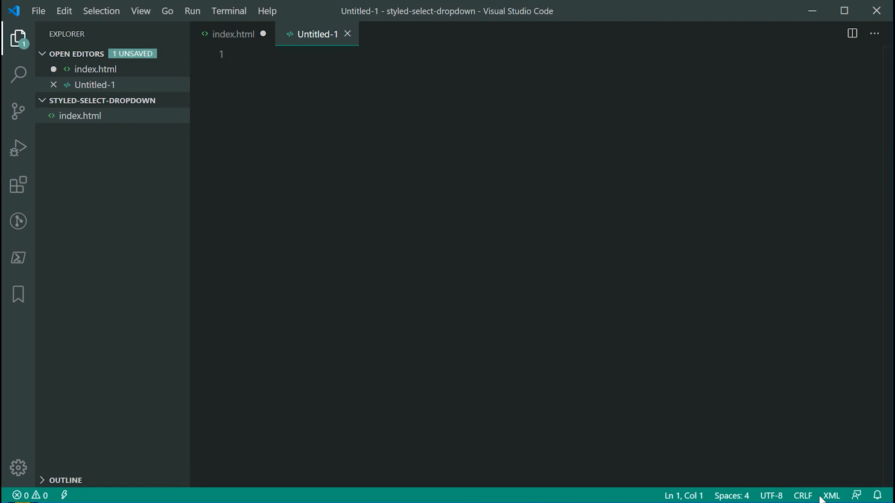
Step: Write an svg element with the w3.org/2000/svg namespace, width 100, height 50, and its closing tag
type("<svg")
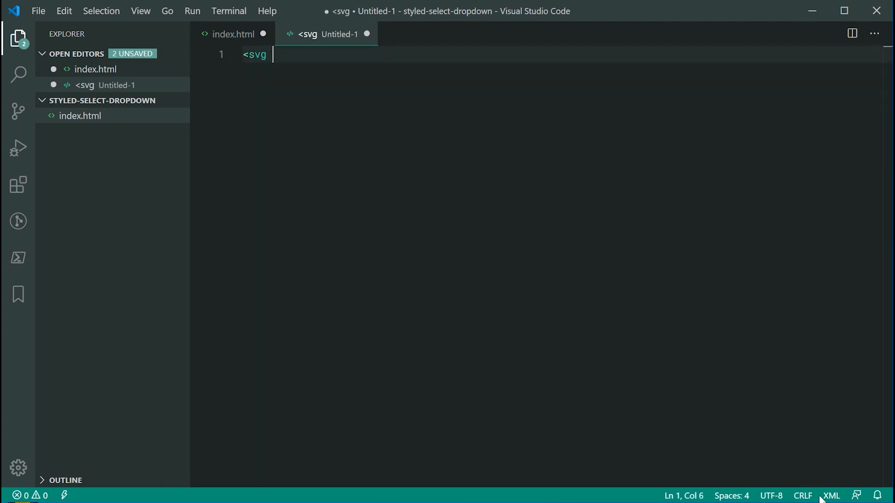
type("x")
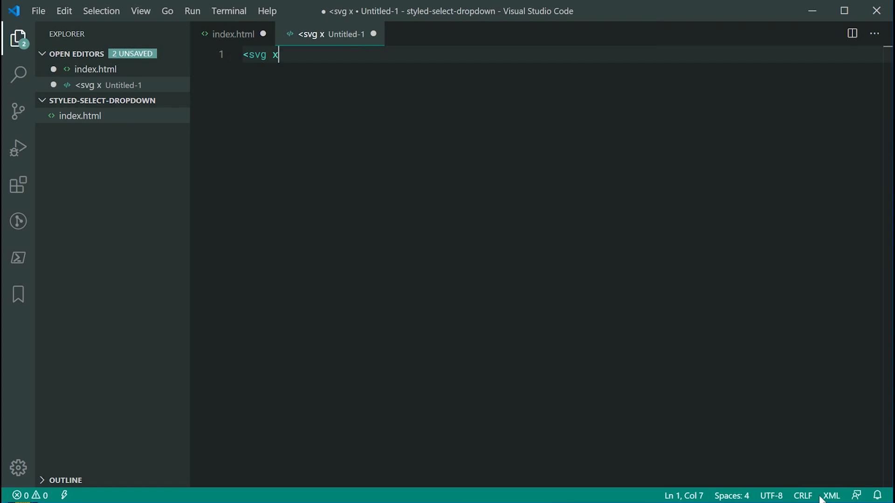
type("mlns=\"htt")
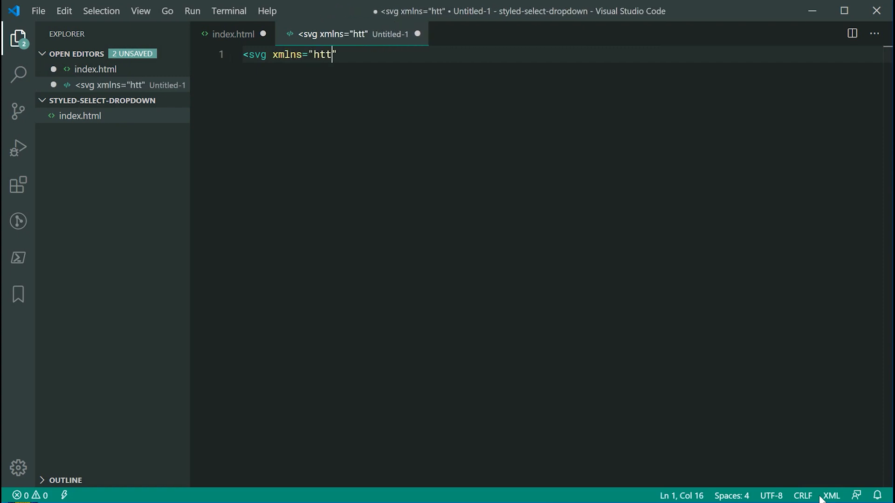
type("p://w")
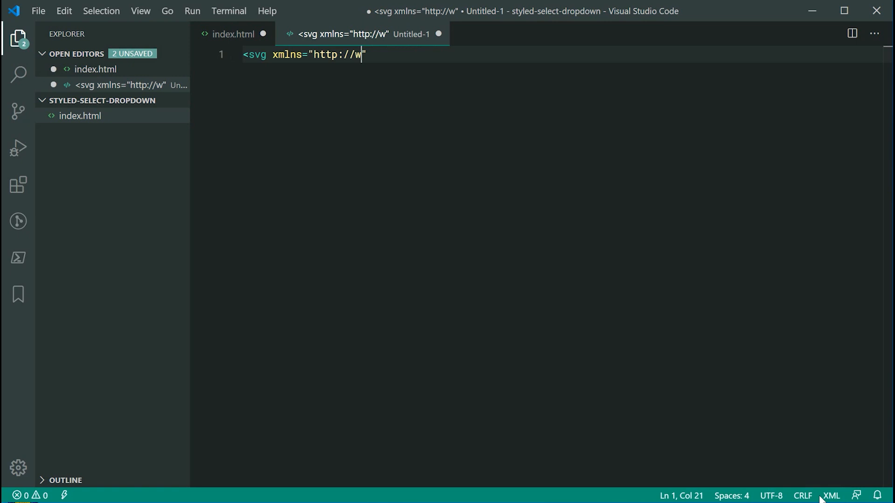
type("ww.w3.org/")
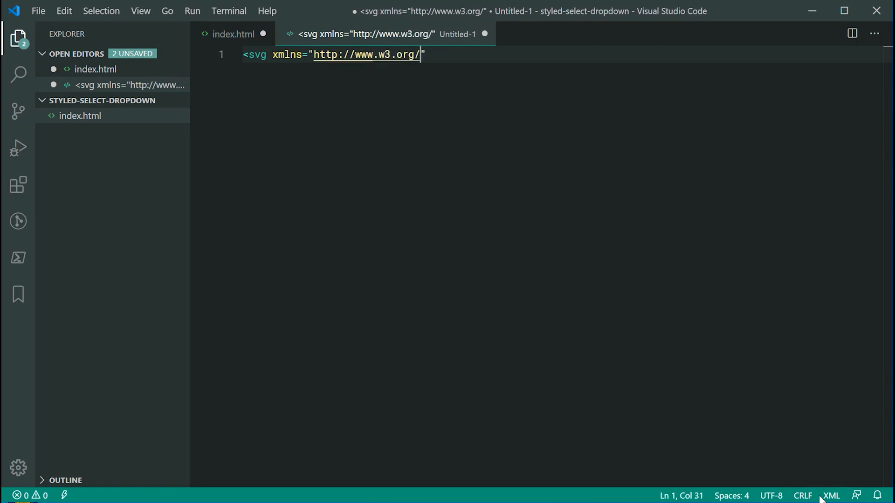
type("2000/")
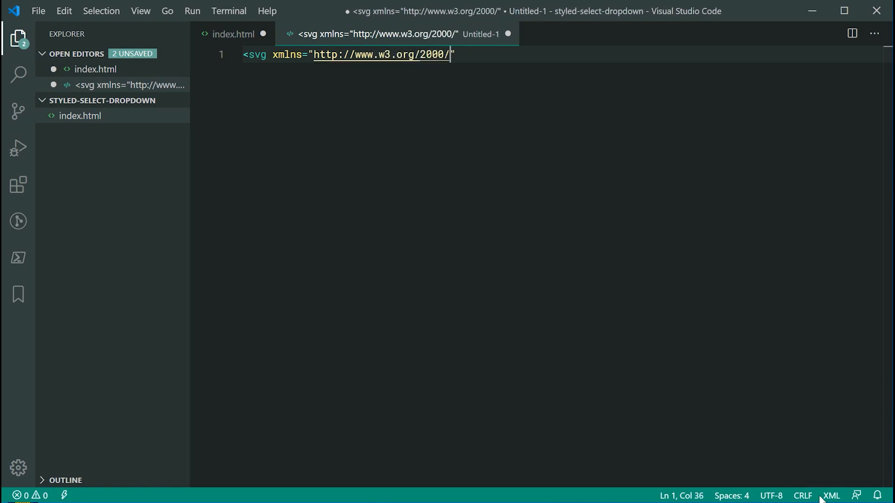
type("svg")
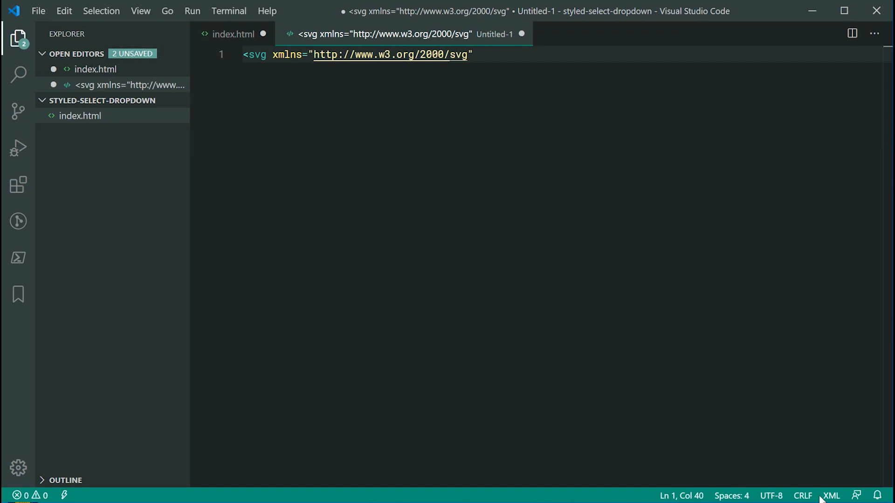
type("widt")
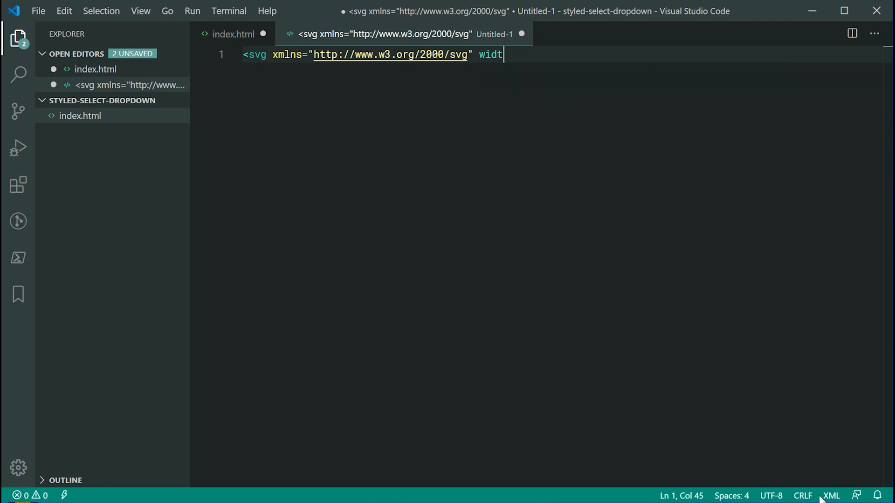
type("h=\"100\" height=\"\"")
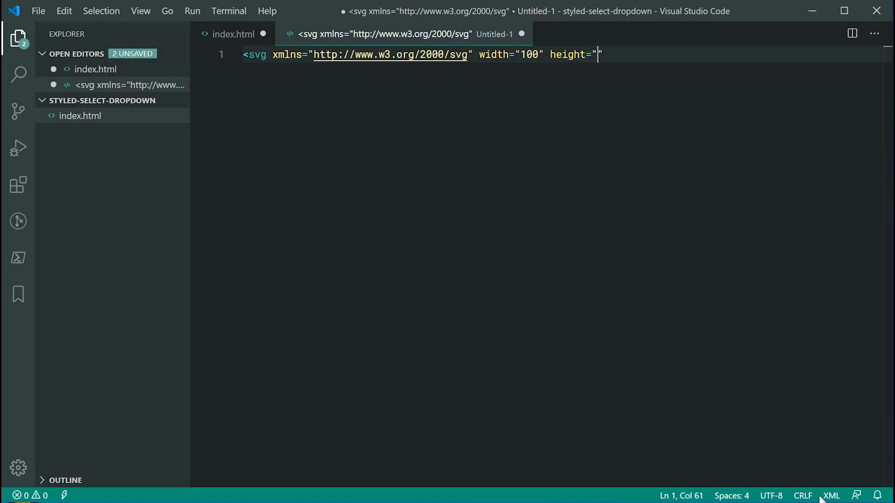
type("50")
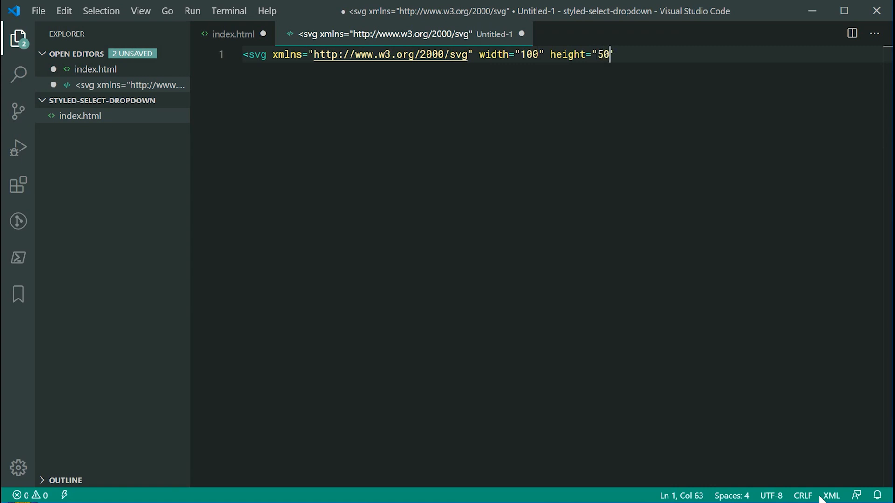
type(">")
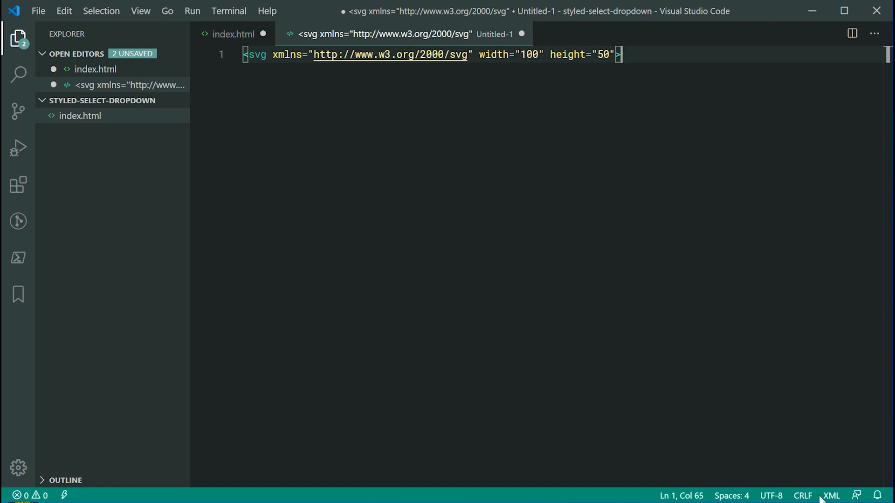
key("Enter")
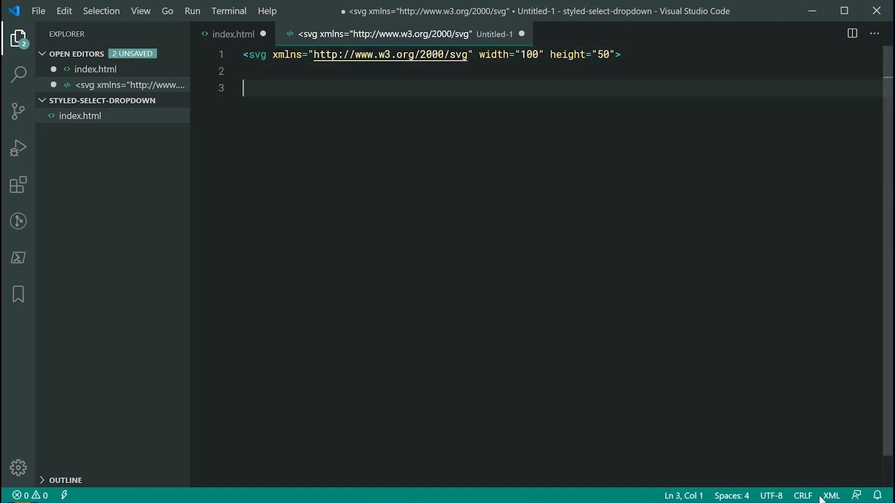
type("</svg>")
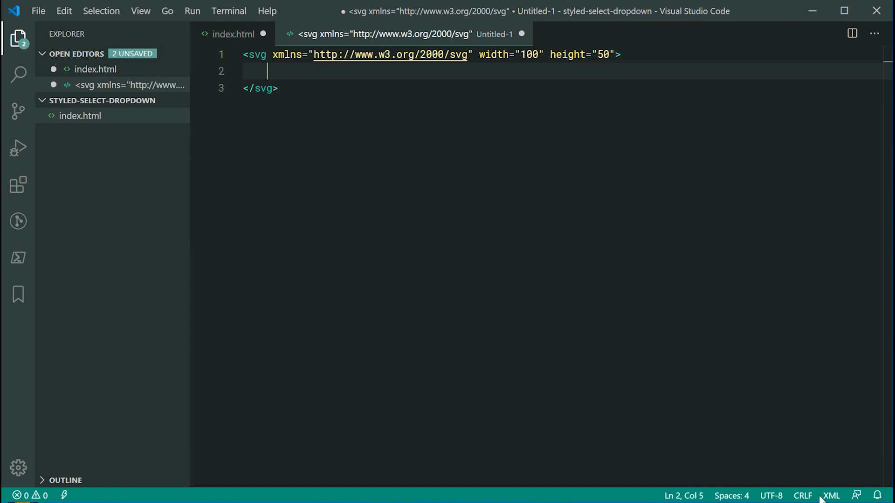
Step: Add a polygon with points 0,0 100,0 50,50 inside the svg
type("<polygon")
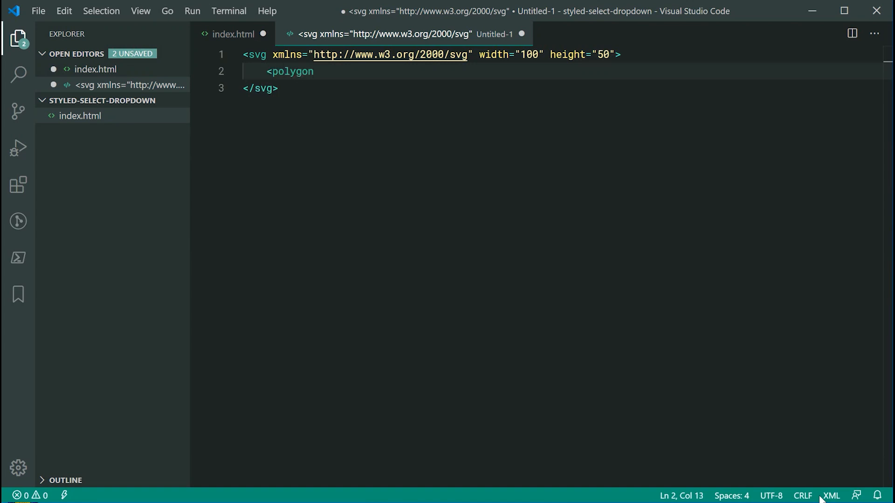
type("poit")
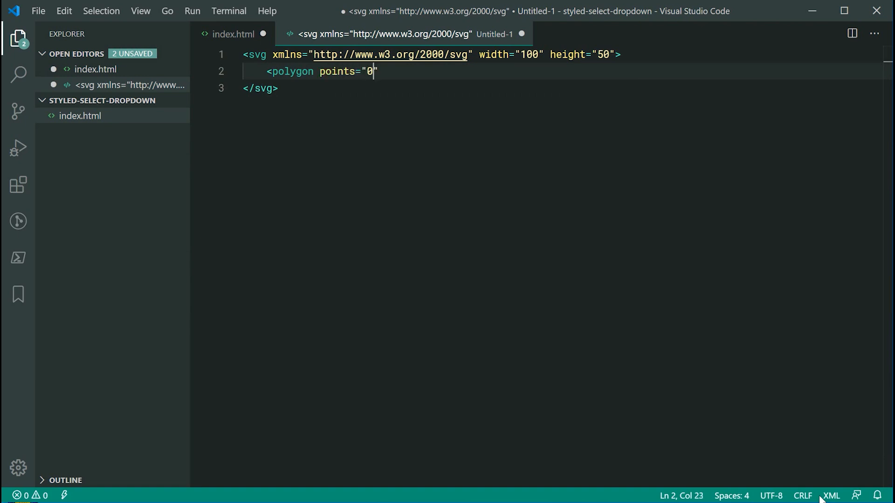
type(",0")
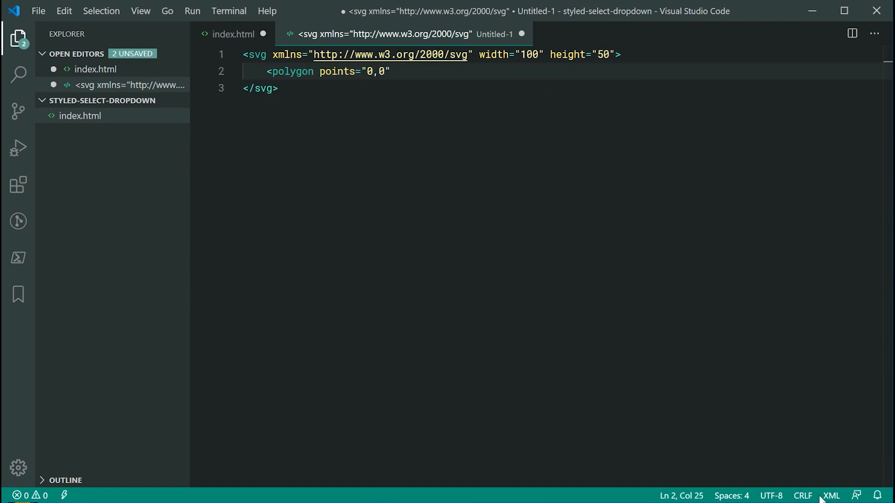
type("100,0")
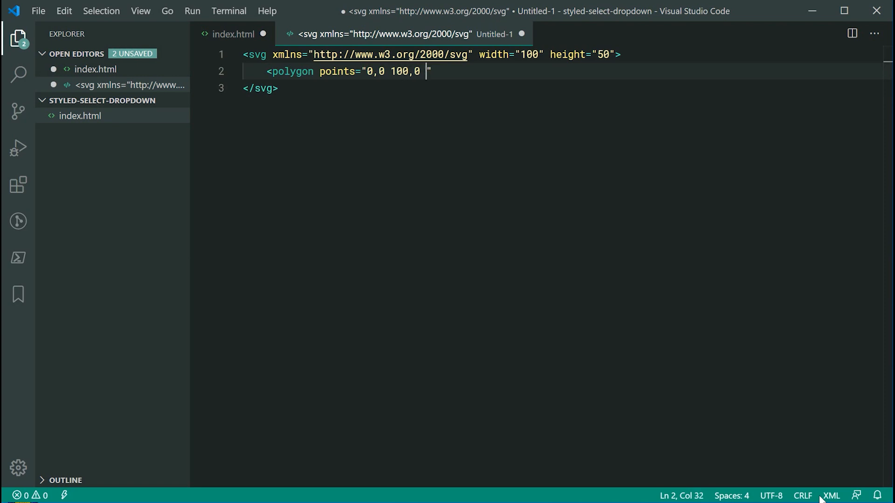
type("50,50")
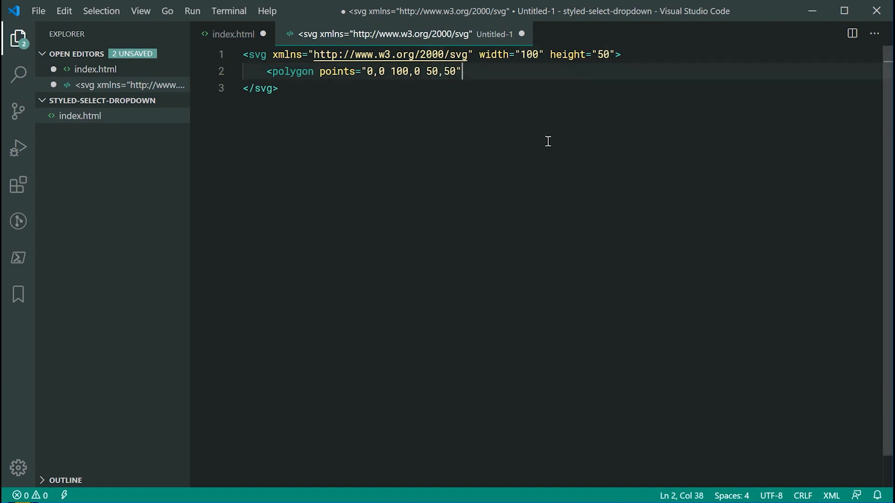
mouse_move(560, 150)
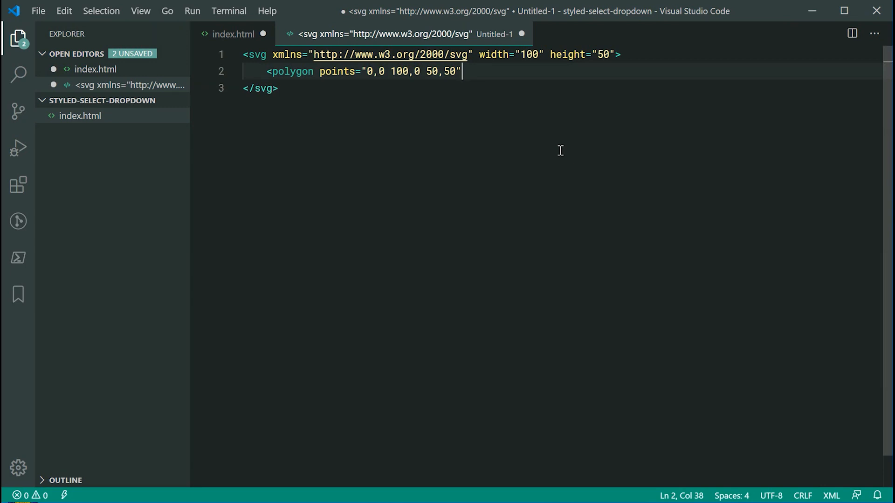
Step: Give the polygon an inline fill style of #666666 and self-close the tag
type("style\"")
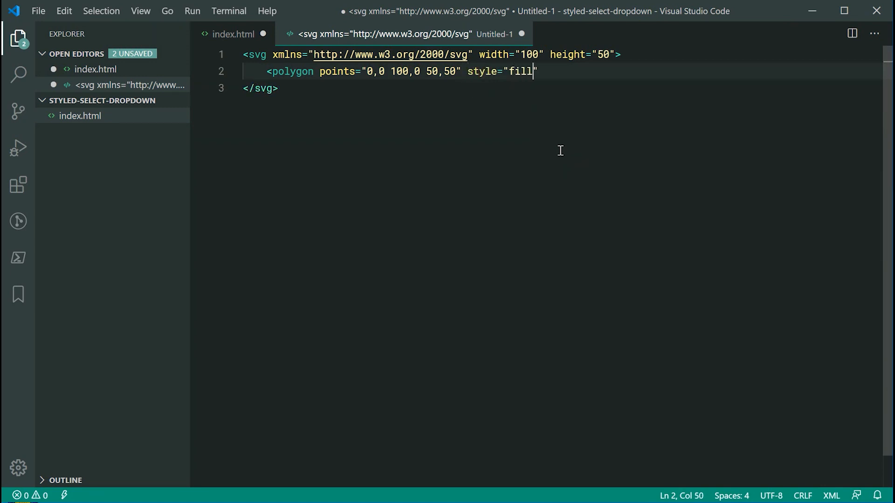
type(":")
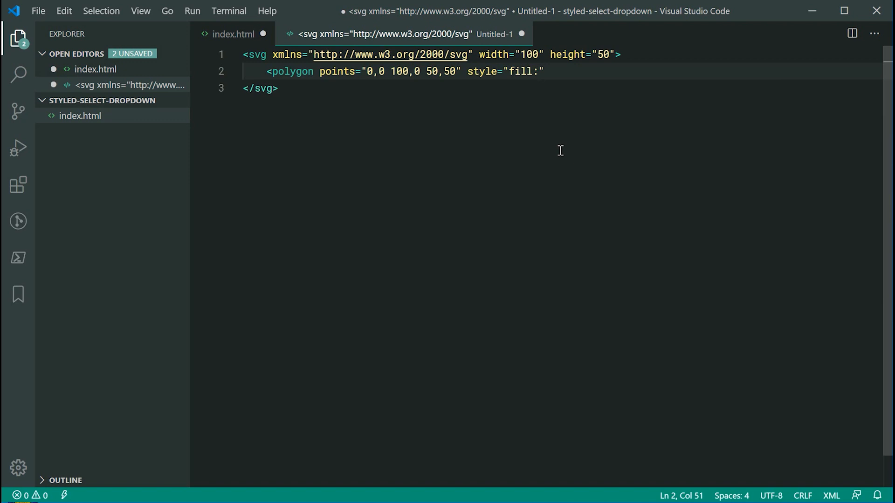
type("#")
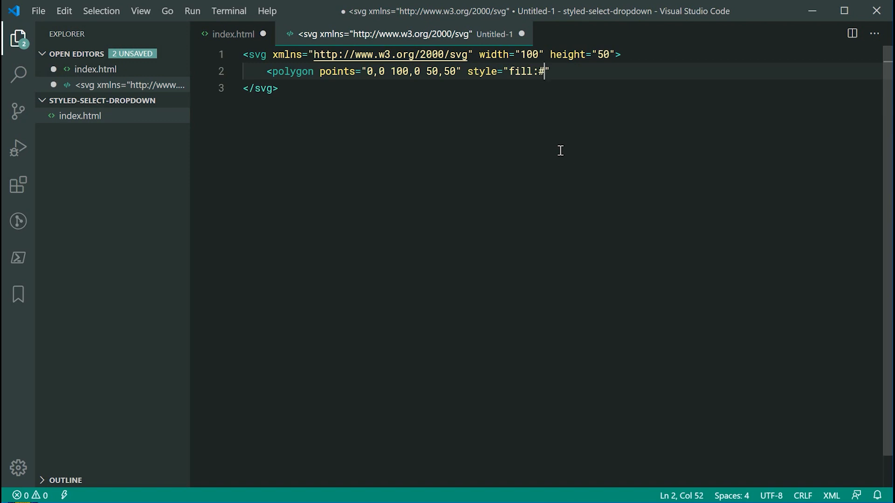
type("666")
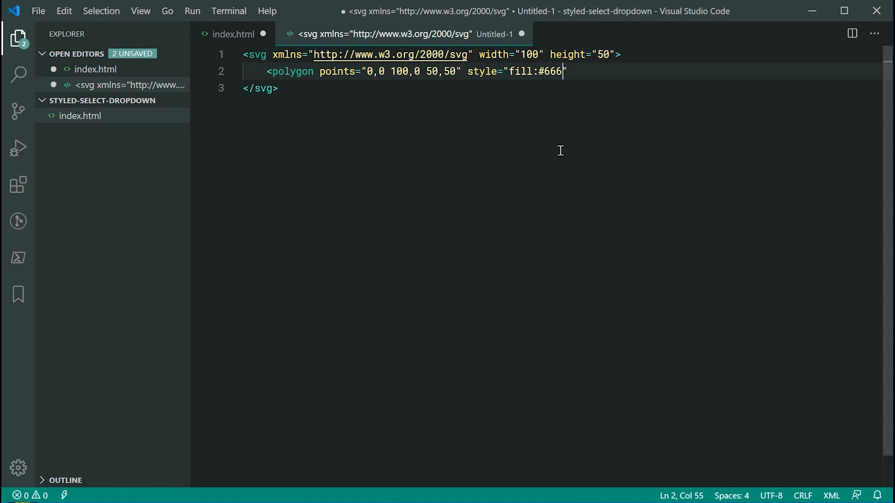
type("666")
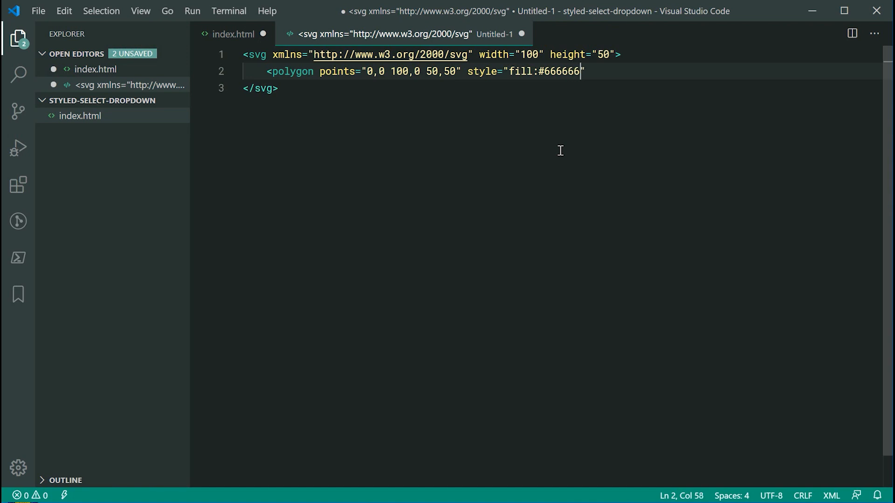
type(";")
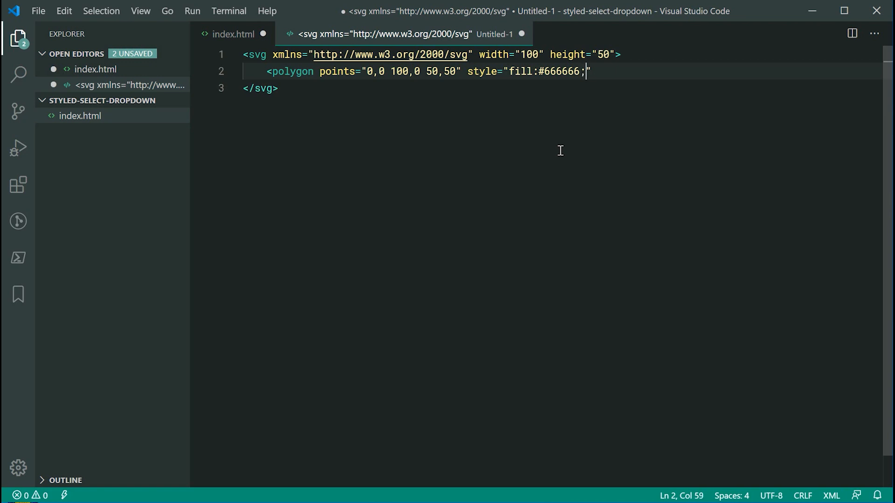
type("/>")
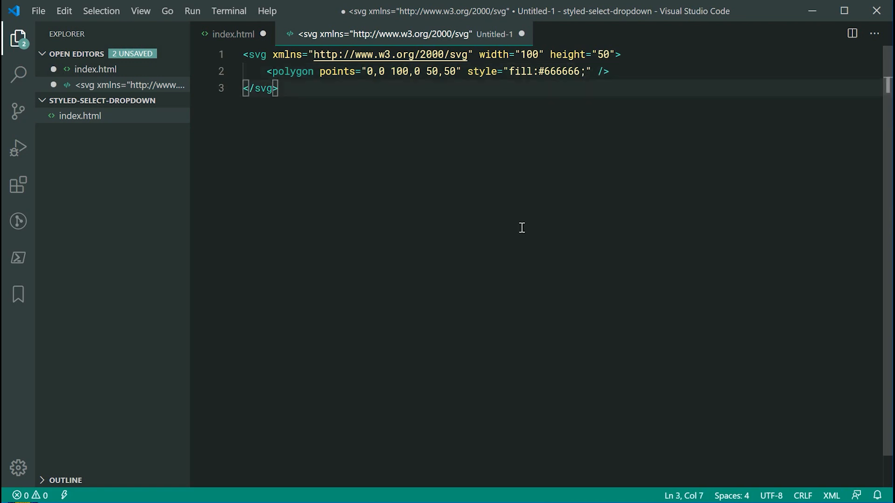
mouse_move(527, 226)
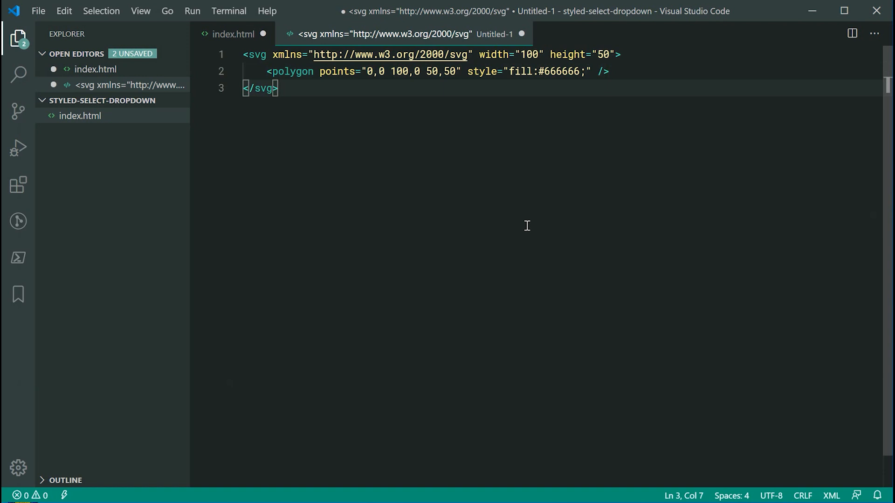
mouse_move(295, 77)
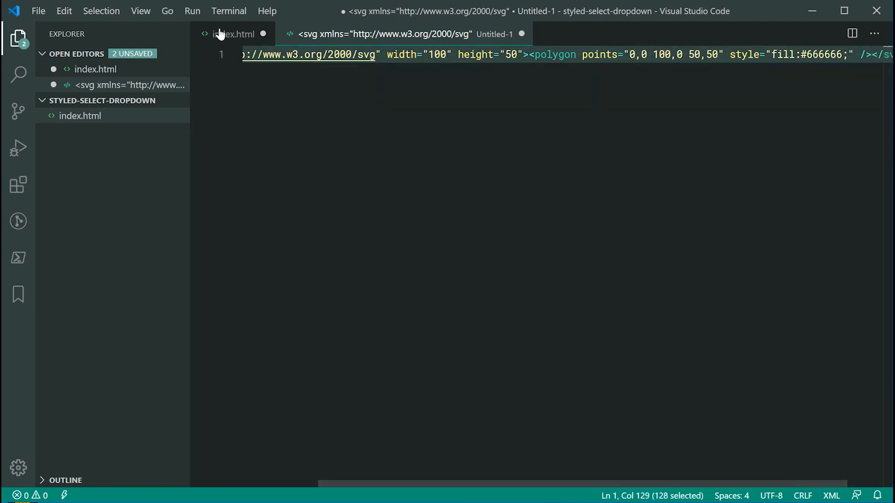
Step: In index.html, escape the fill hash in the background-image data URL as %23
left_click(233, 33)
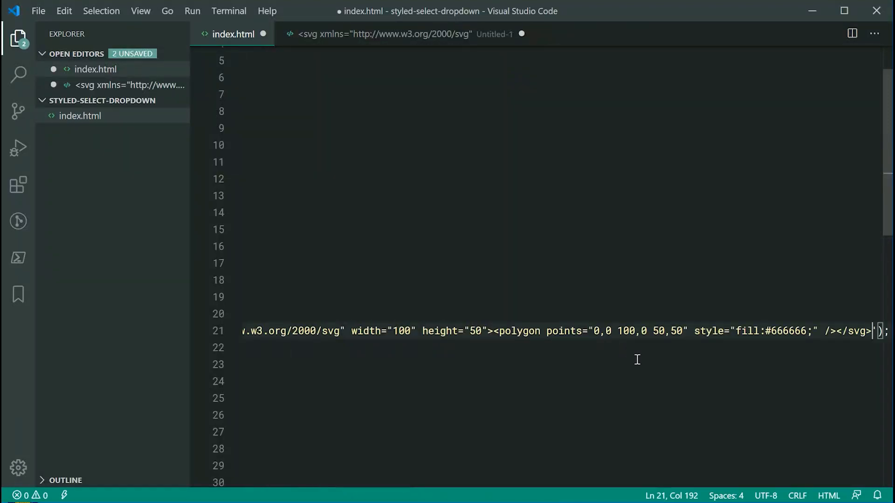
left_click(827, 331)
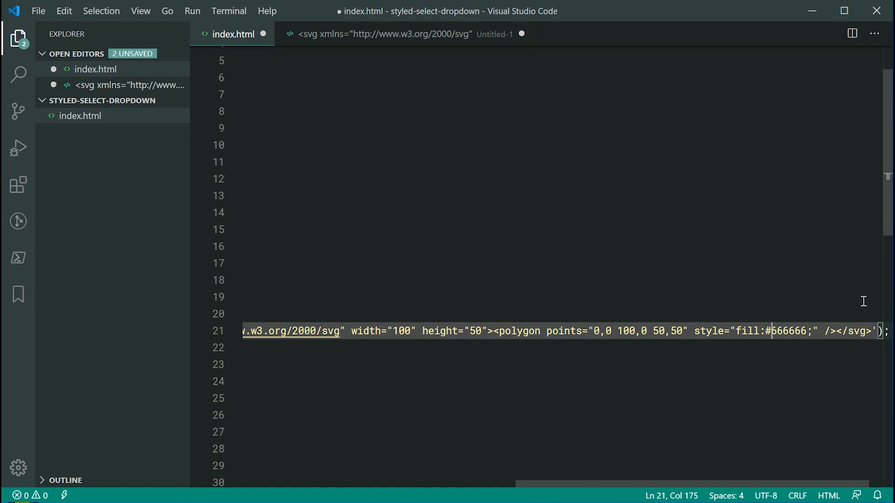
key("Backspace")
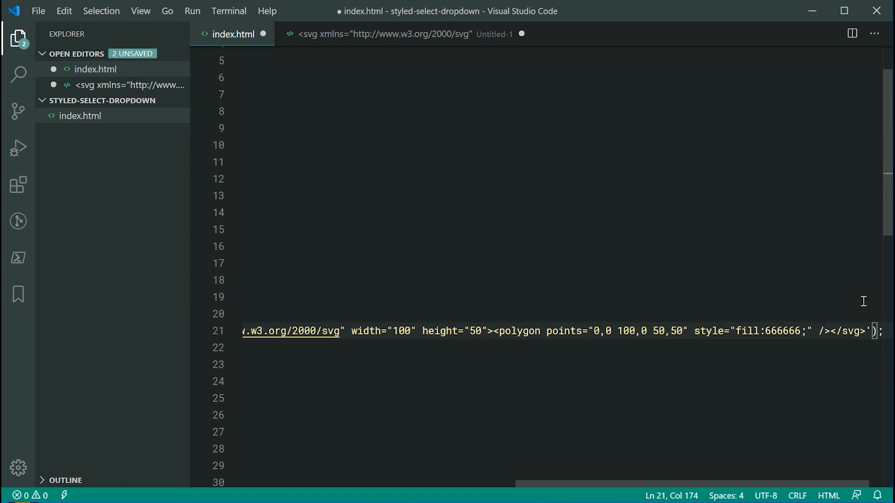
type("%23")
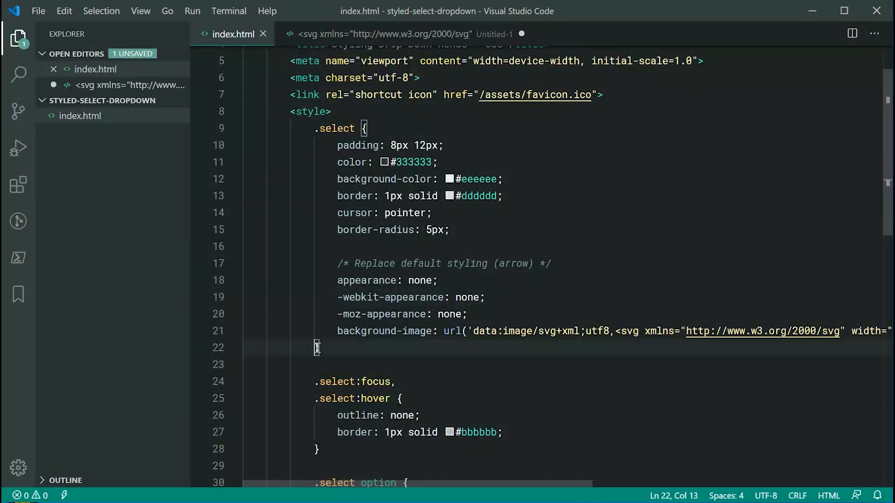
Step: Add background-position right 10px top 50%, background-repeat no-repeat and background-size 10px to the select rule
type("background-position: ;")
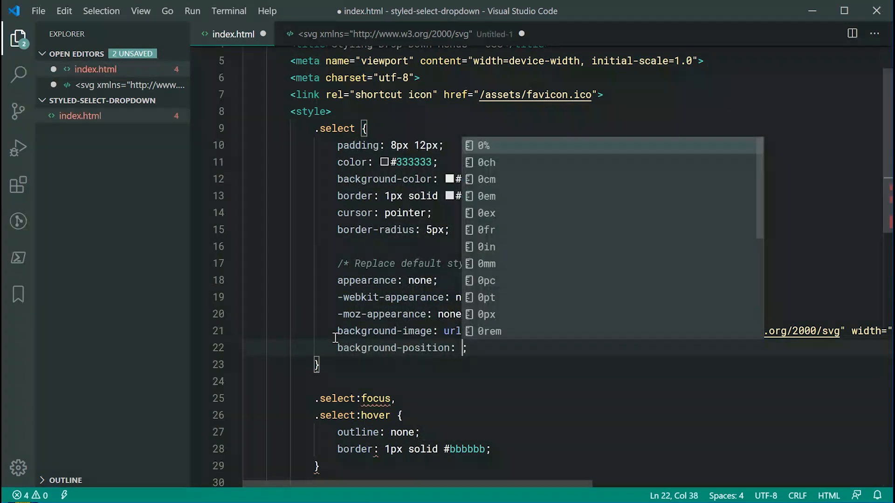
type("right 10")
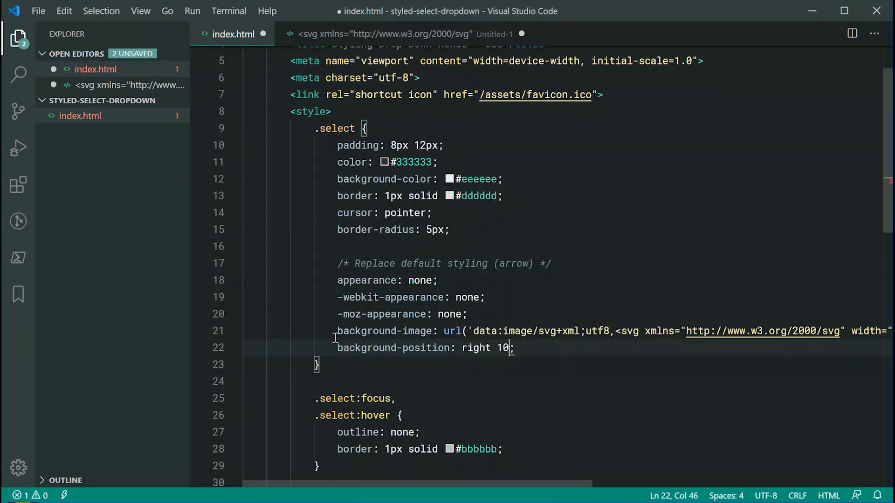
type("px")
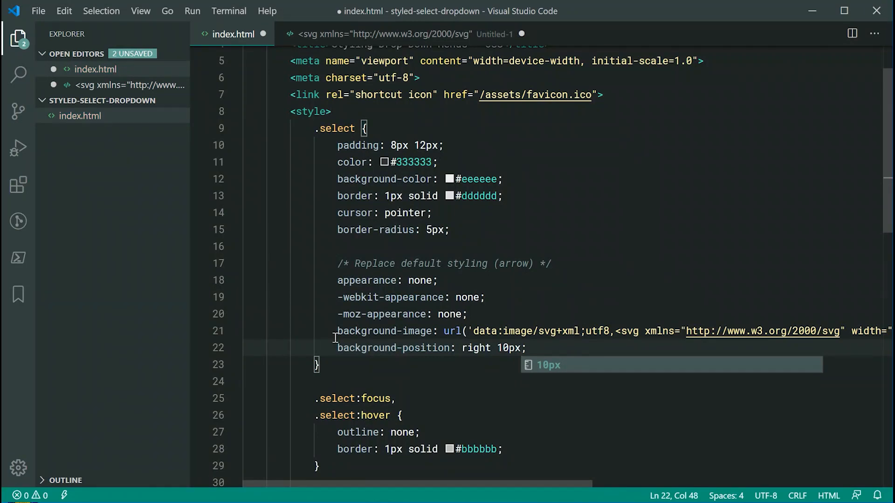
type("top 50%")
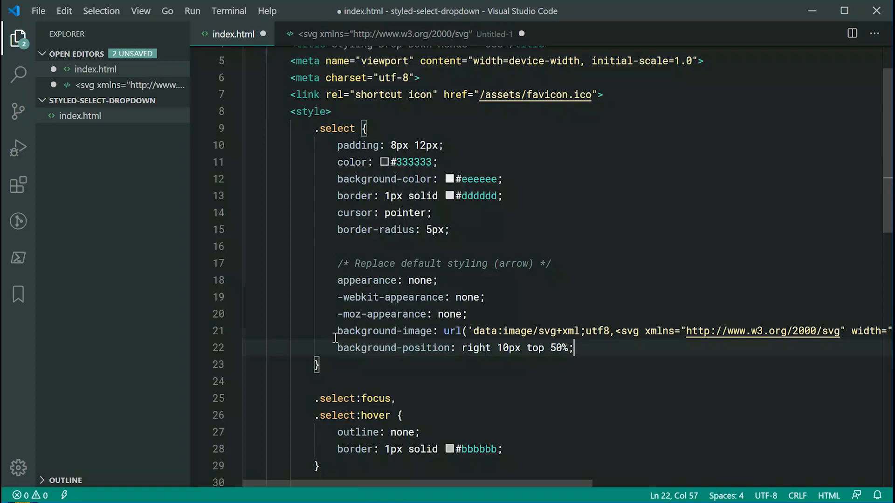
type("background-repeat: no-repeat;")
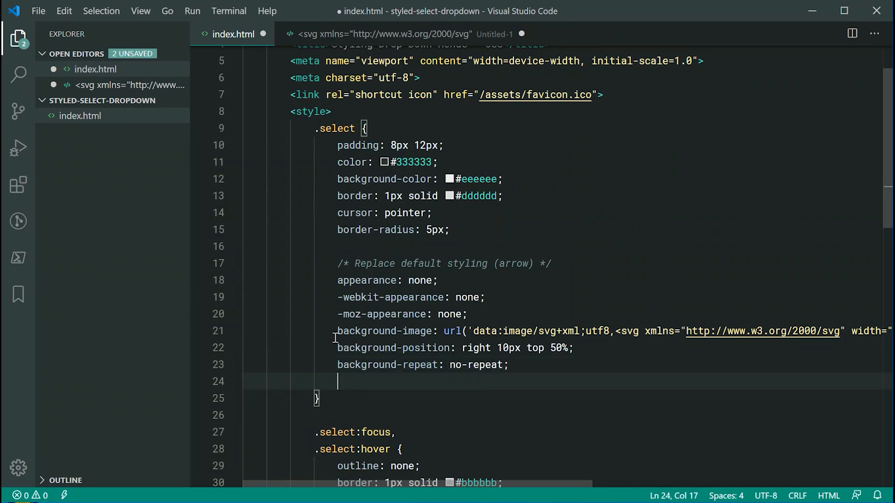
type("background-size:")
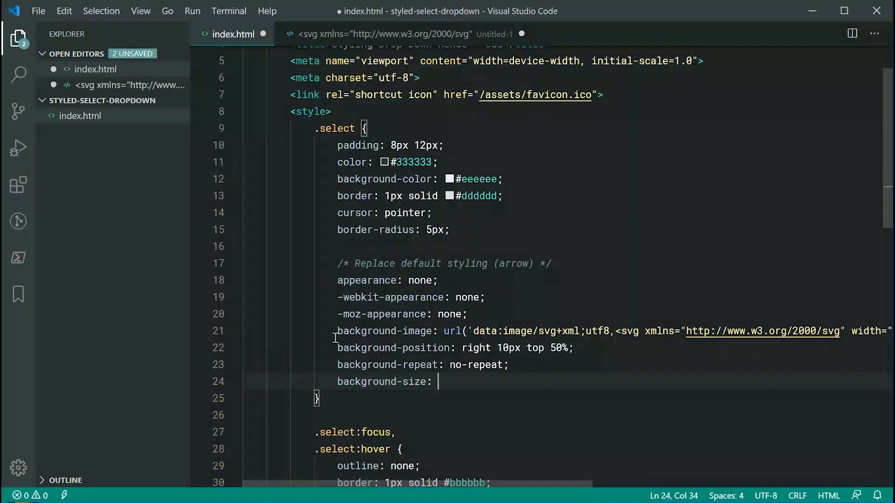
type("10px;")
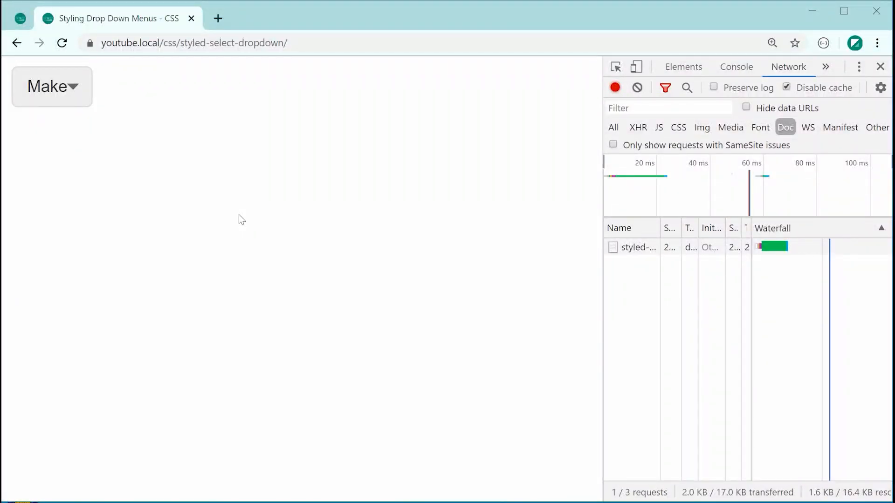
mouse_move(143, 118)
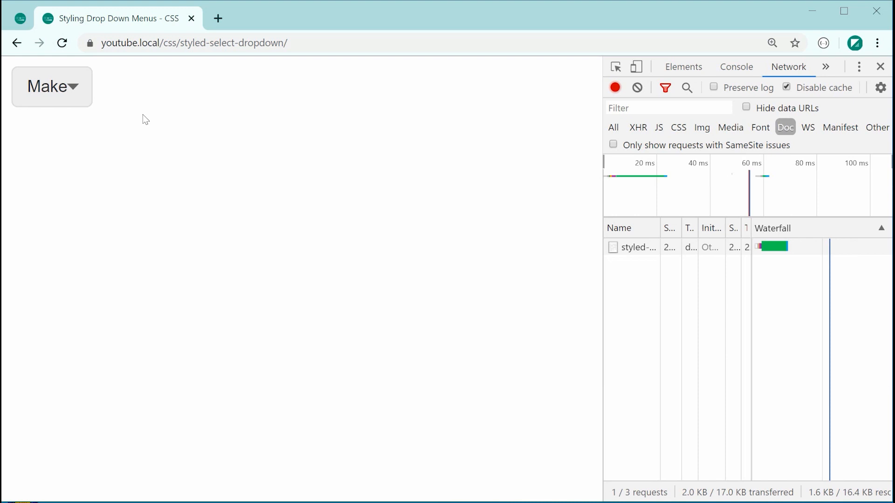
mouse_move(139, 112)
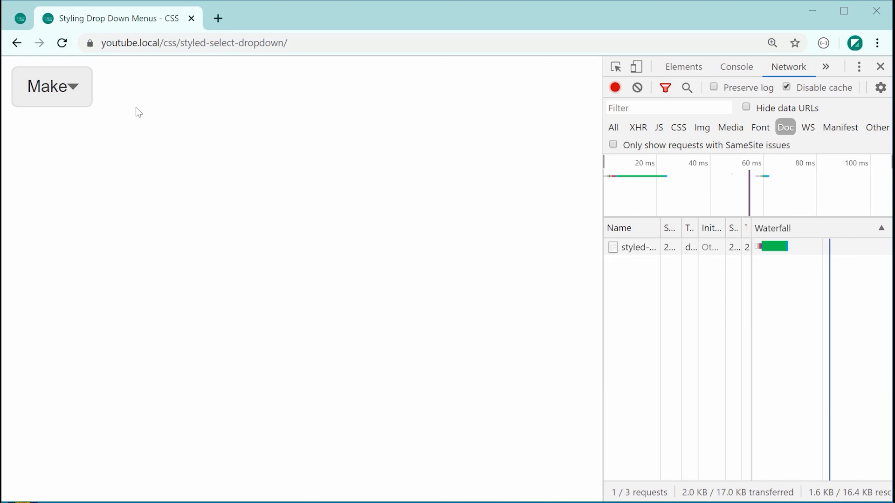
mouse_move(370, 208)
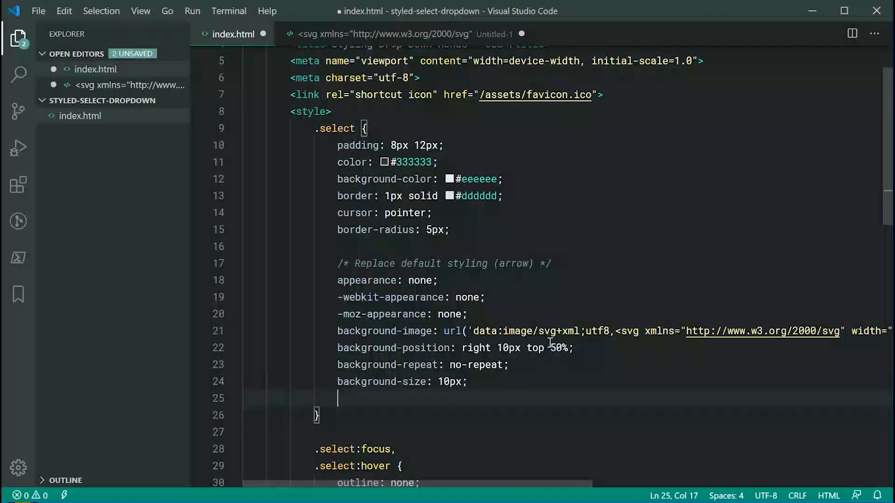
Step: Add padding-right: 30px to the .select rule and save index.html
type("padding-right: 30px;")
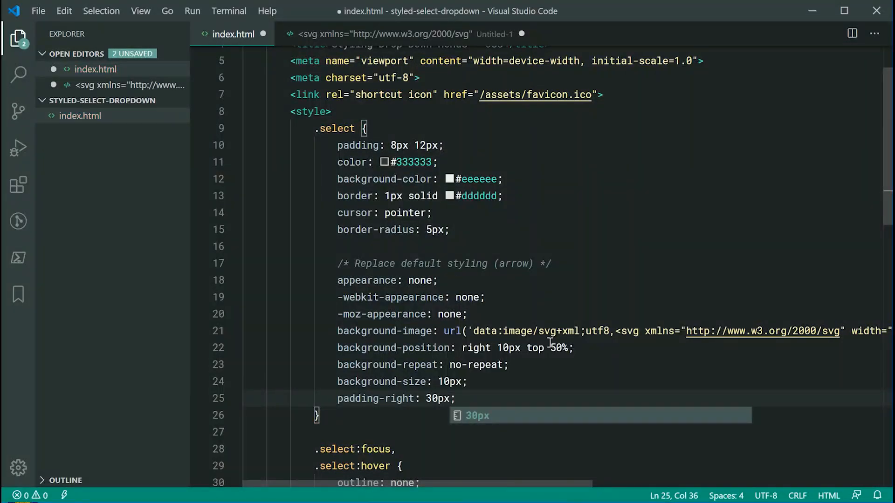
key("ctrl+s")
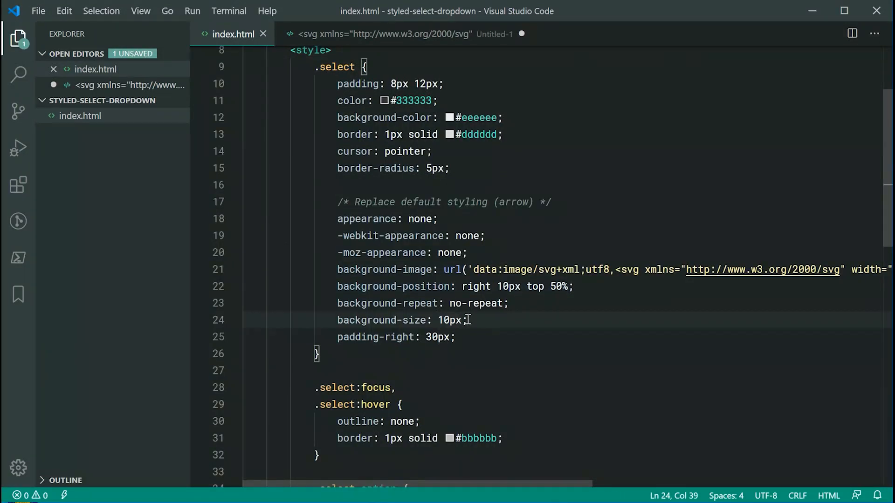
left_click(425, 338)
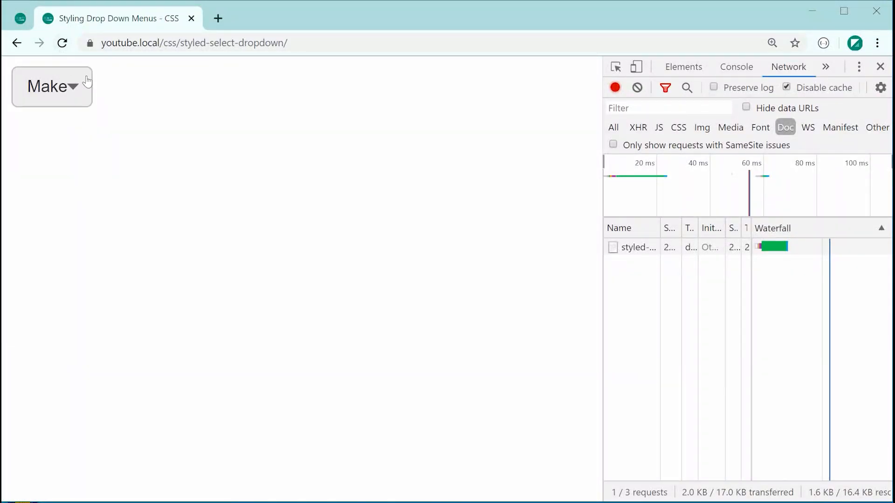
mouse_move(365, 332)
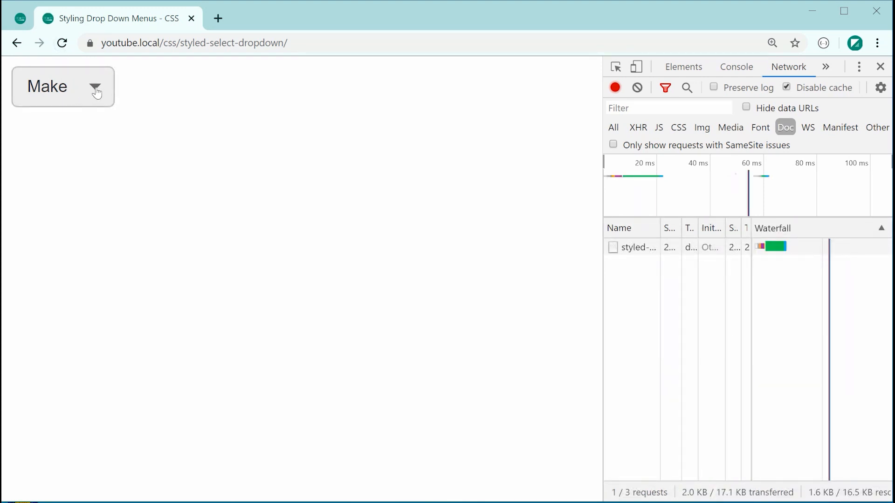
mouse_move(431, 229)
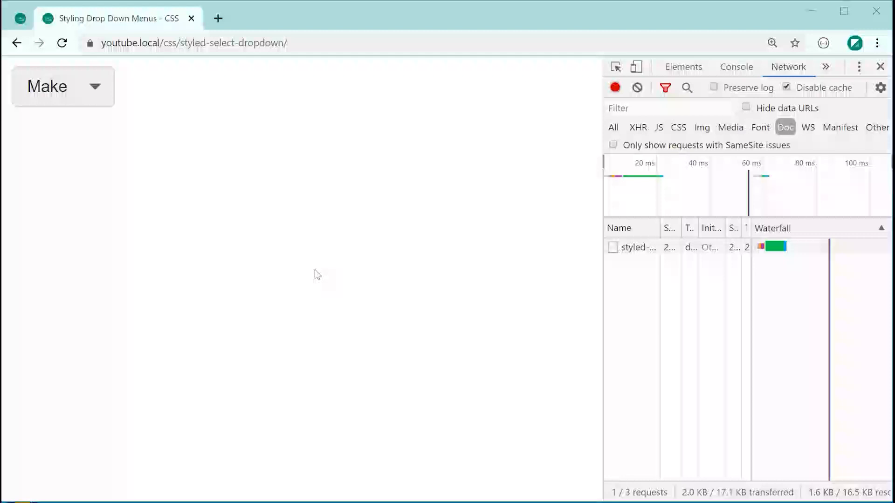
Step: Reload the page to see the Make box widen with the longer option text
left_click(62, 86)
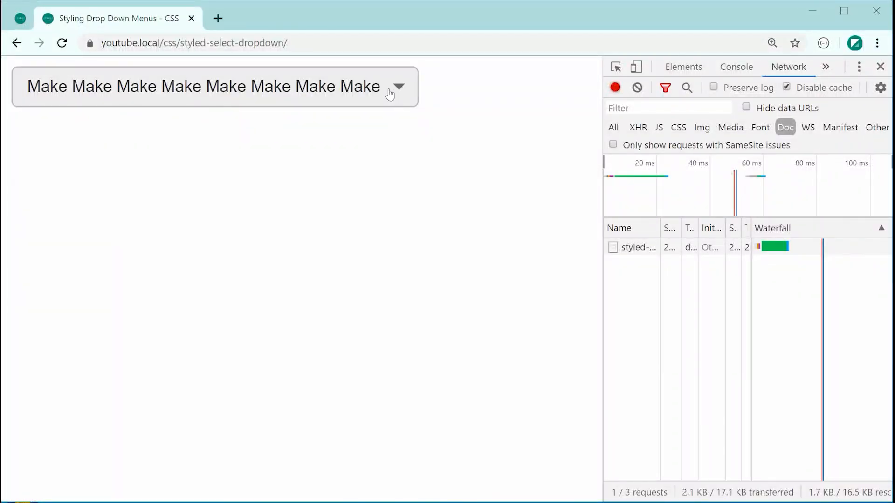
mouse_move(425, 152)
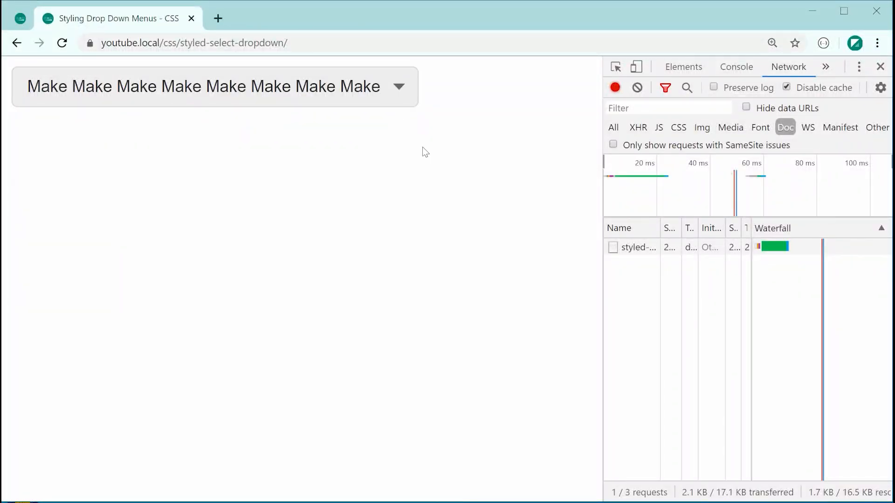